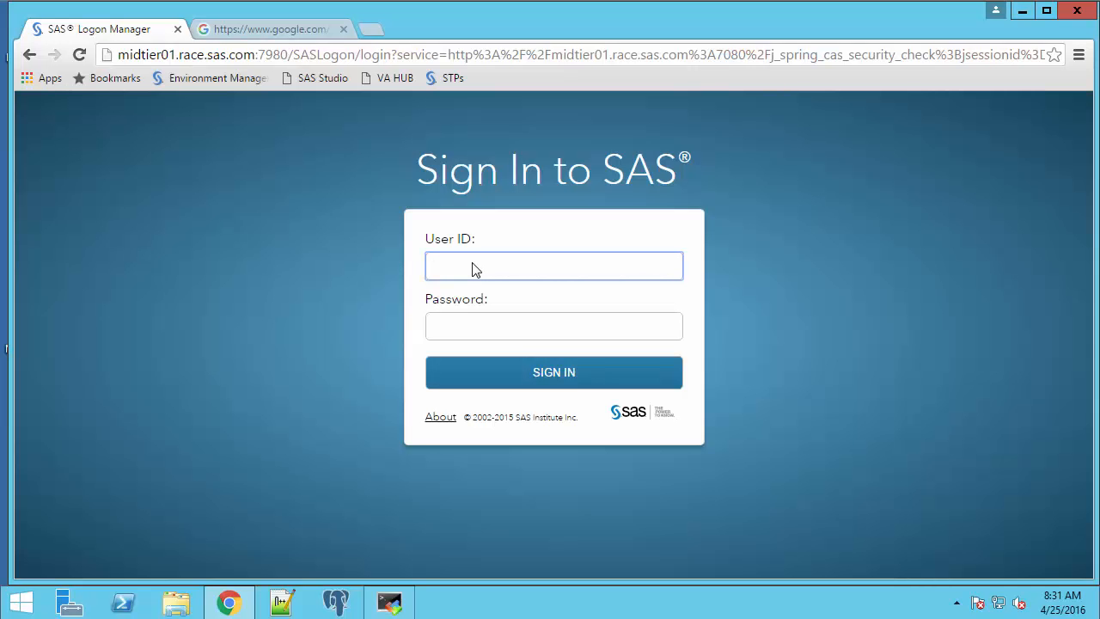
Sign in as administrator with user ID 'sasadm@saspw' and its password
left_click(554, 265)
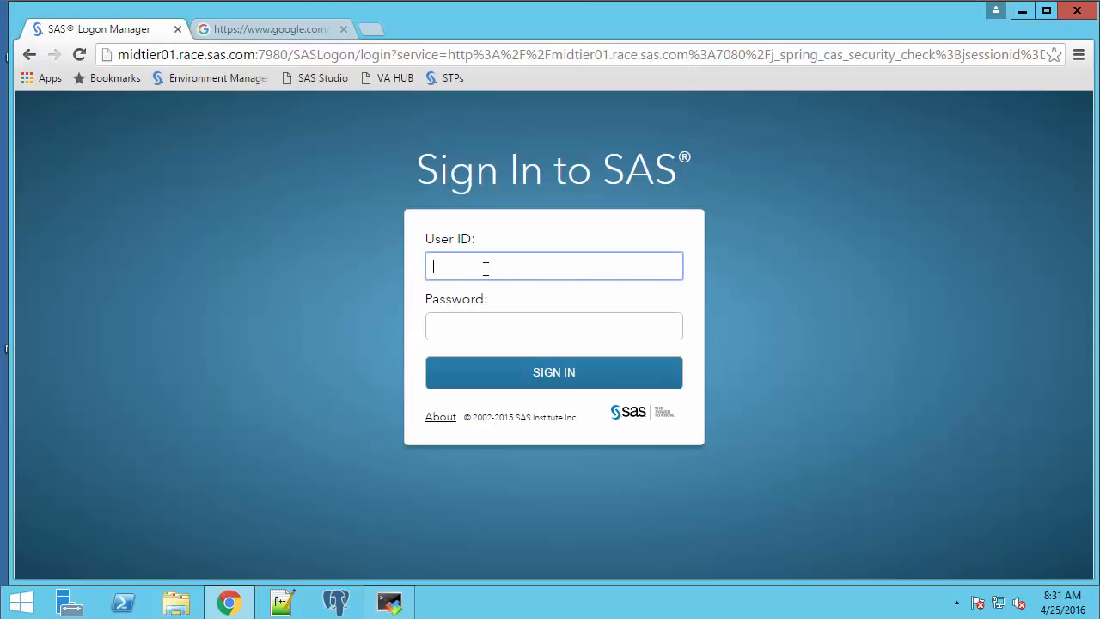
type("sasadm")
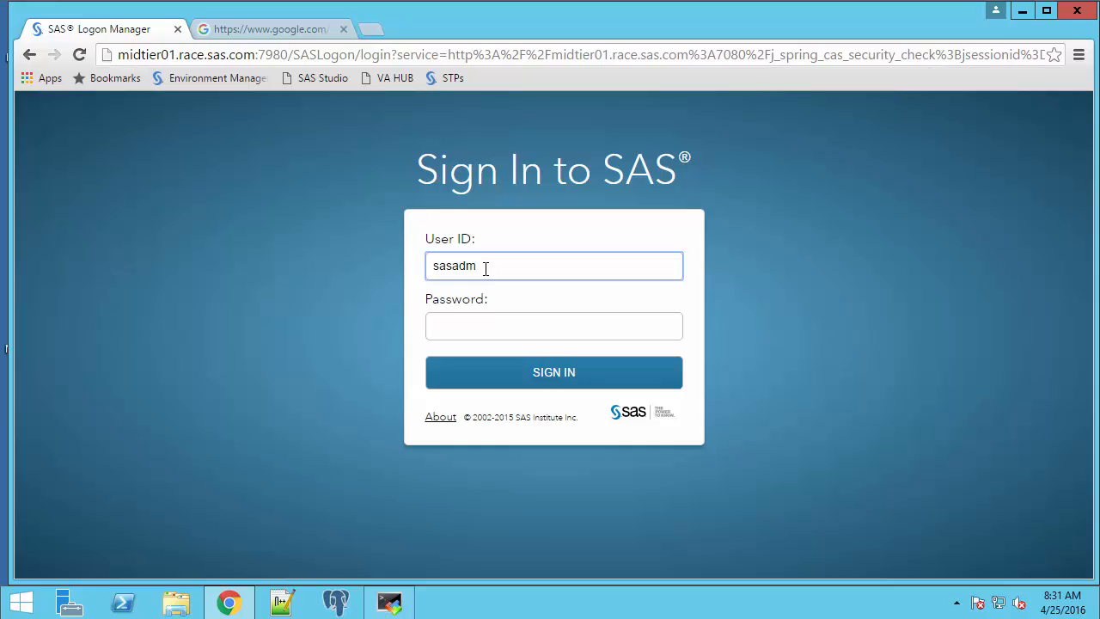
type("@saspw")
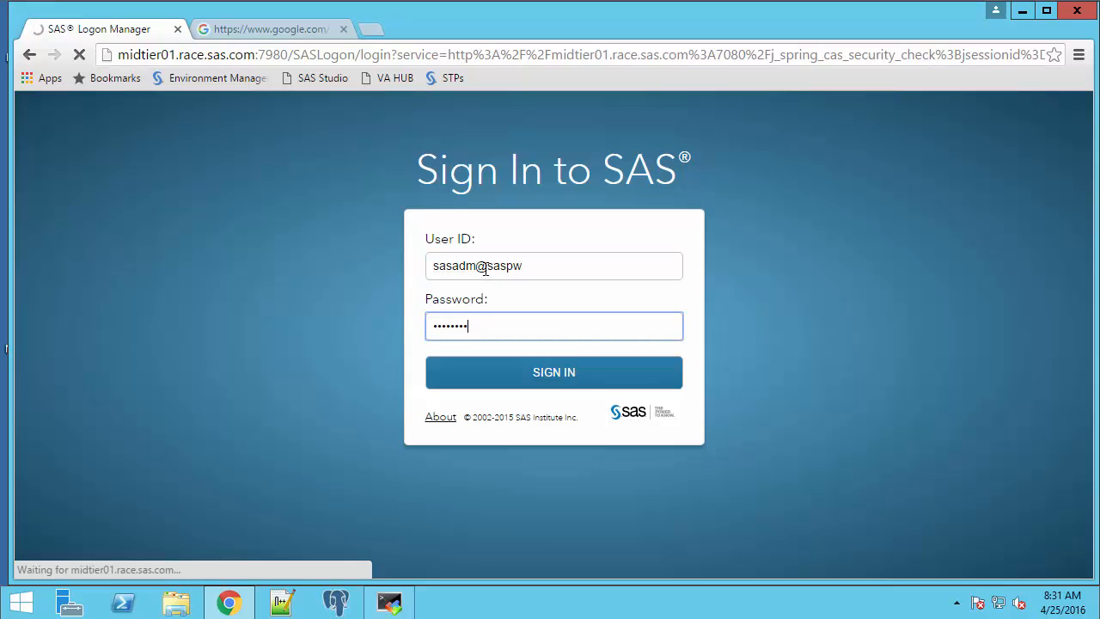
left_click(554, 371)
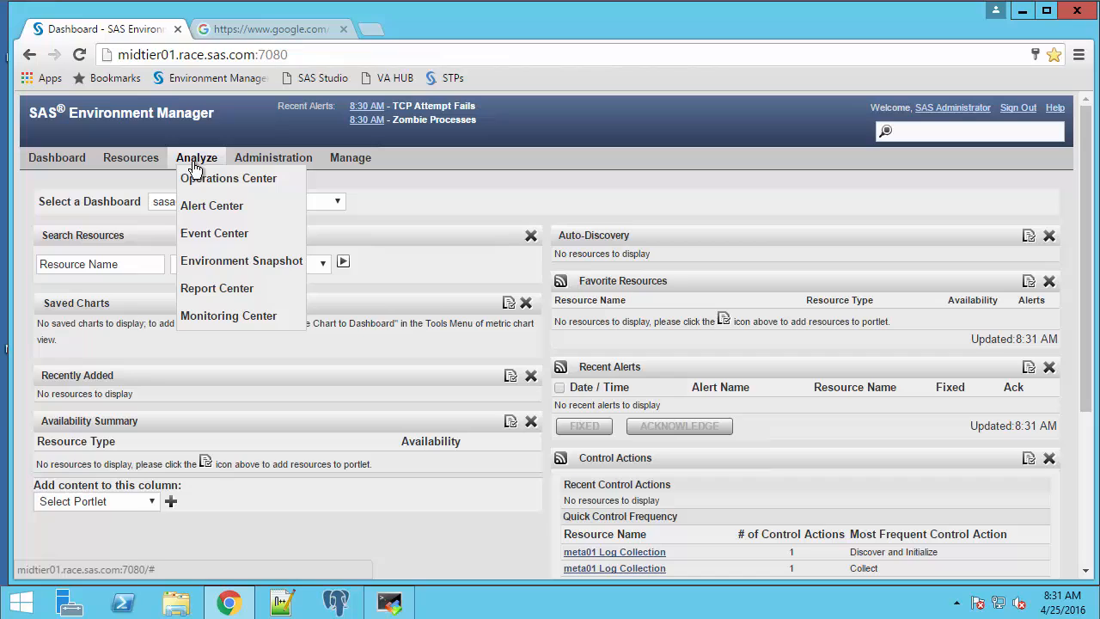
mouse_move(217, 289)
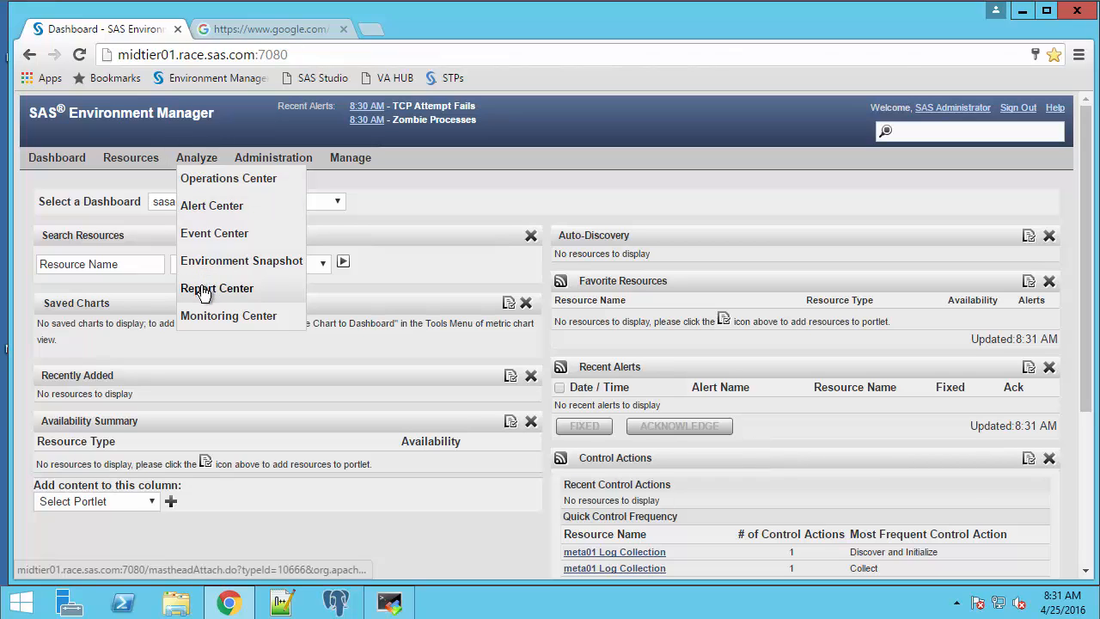
Launch the Report Center (Stored Processes page) from the Analyze menu
left_click(216, 289)
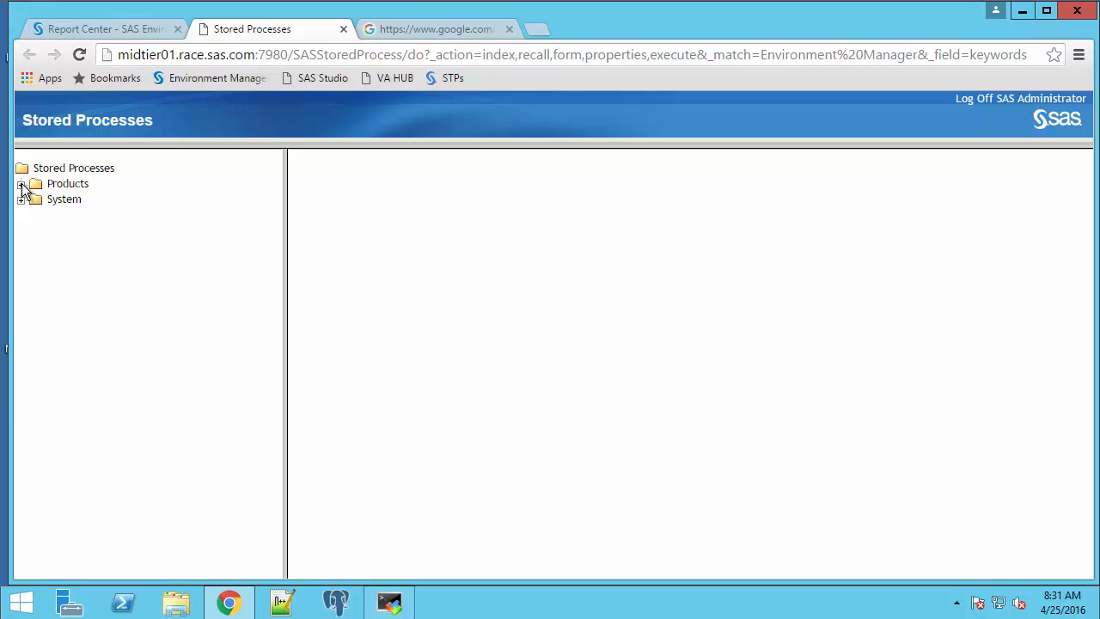
Navigate Products > SAS Environment Manager > Dynamic Reports > Metadata Inventory to the Identity Report
left_click(21, 182)
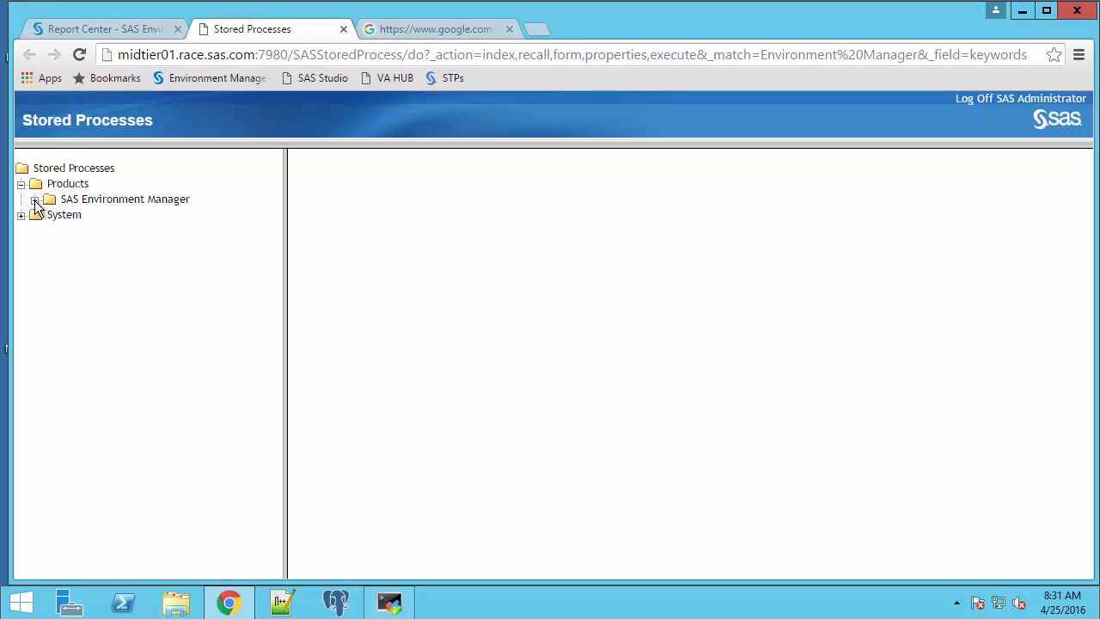
left_click(35, 199)
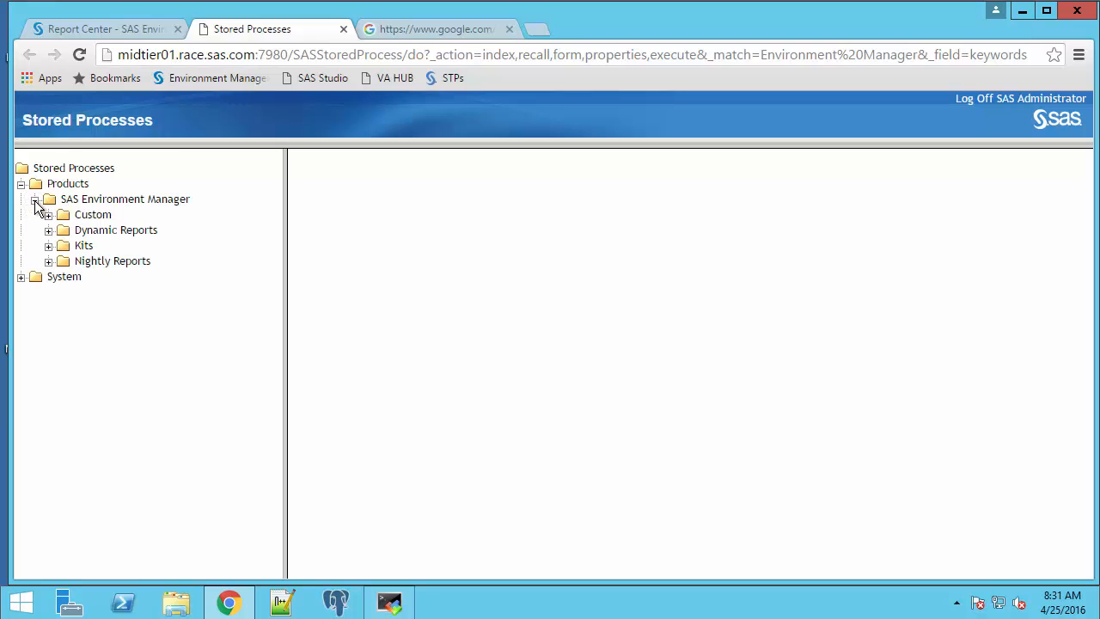
left_click(48, 230)
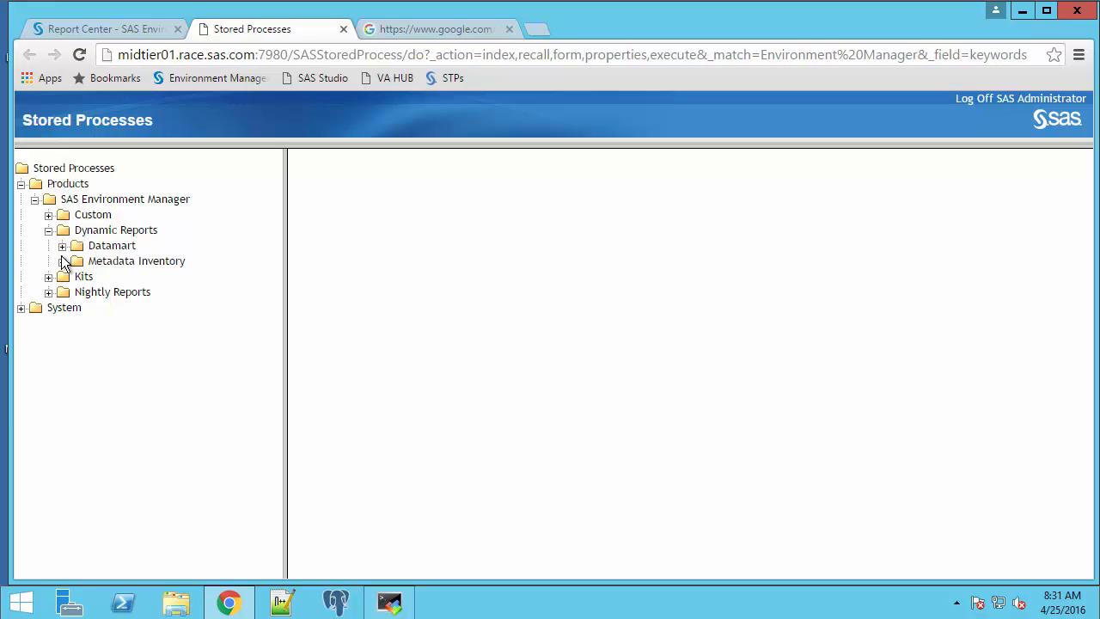
left_click(62, 261)
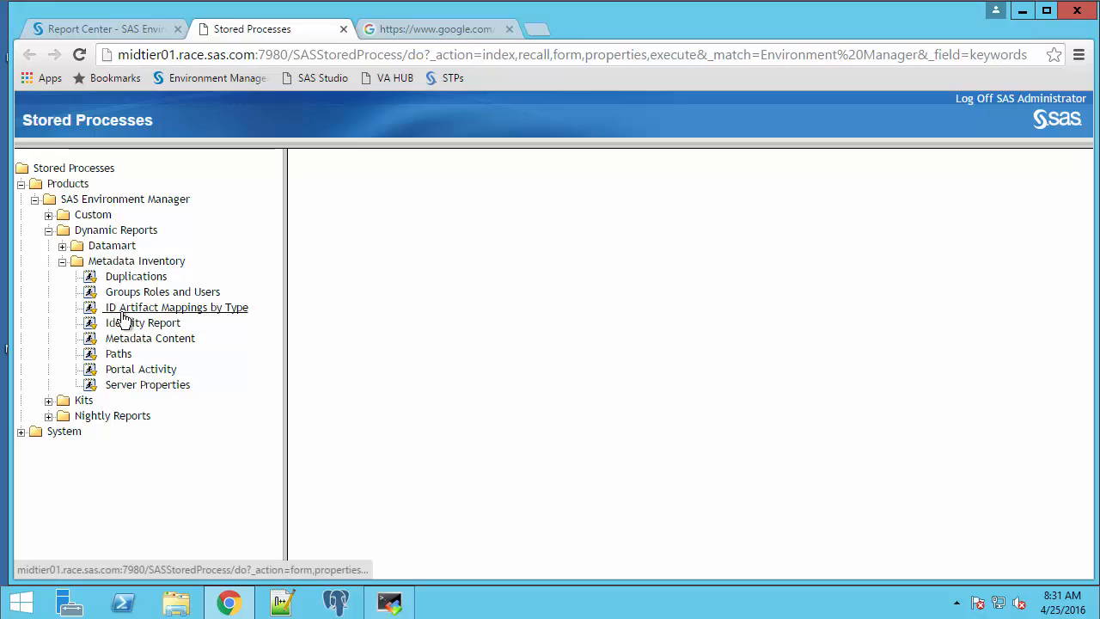
mouse_move(141, 323)
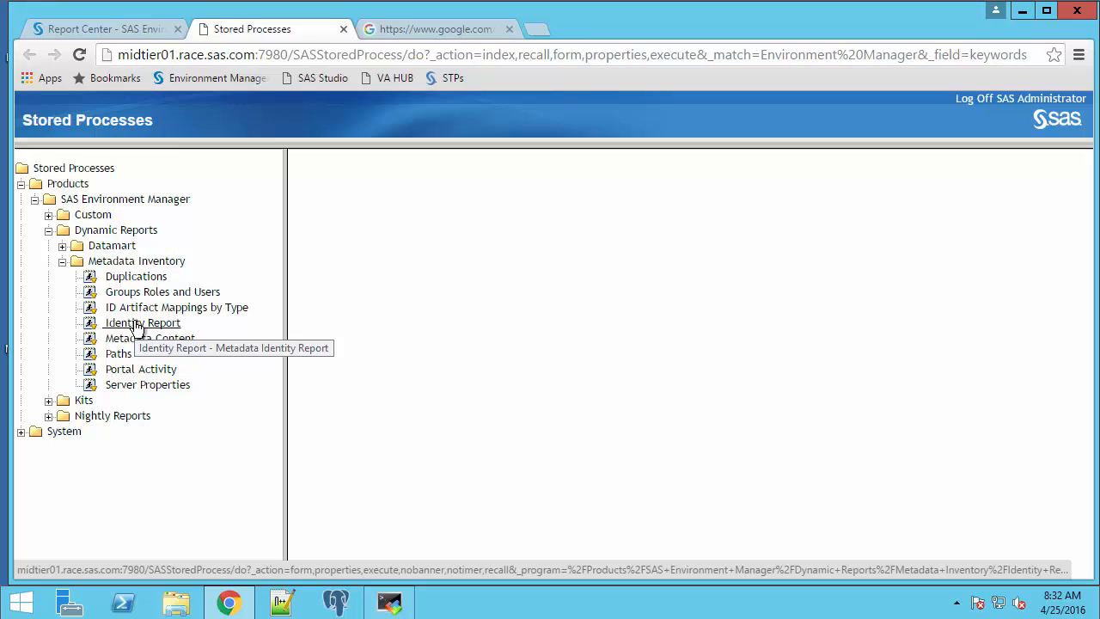
left_click(141, 323)
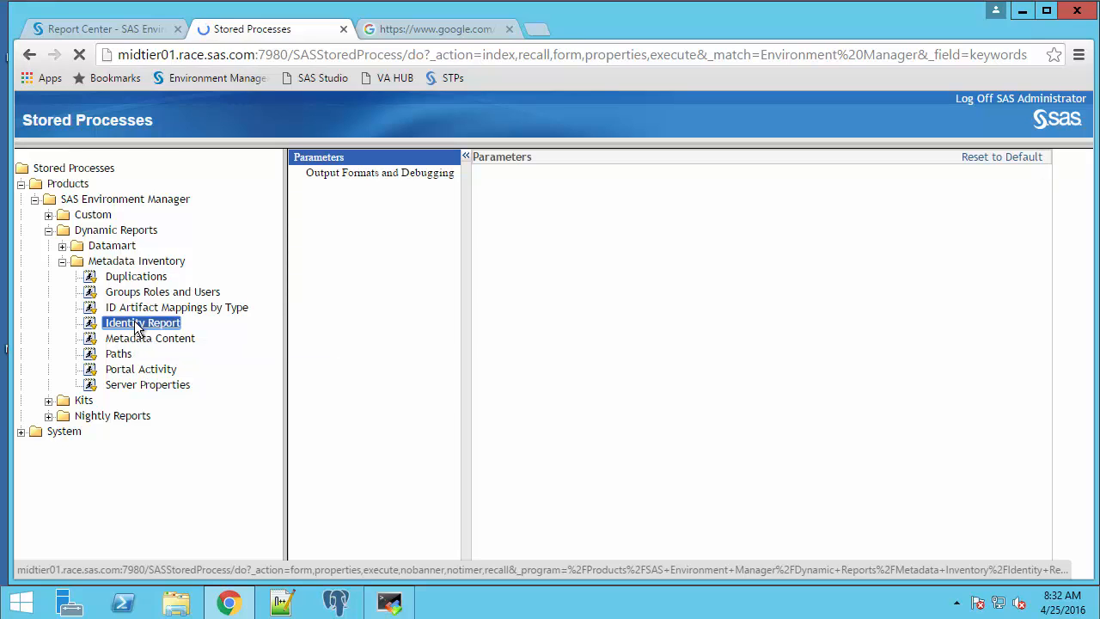
Review output format and debugging parameters, then run the Identity Report with HTML5 and htmlblue defaults
left_click(378, 172)
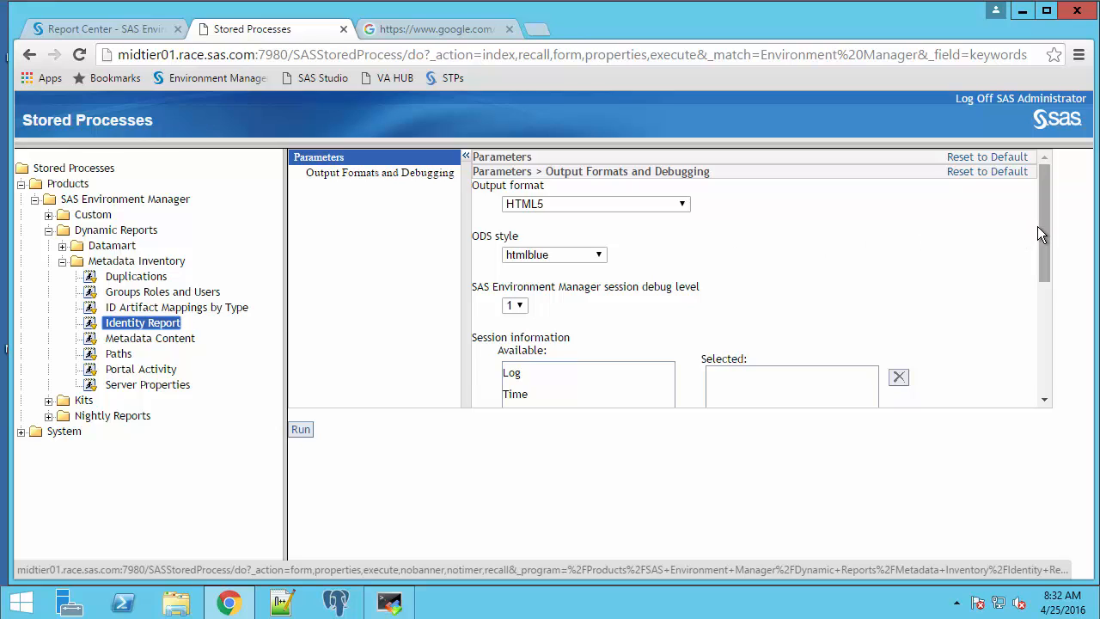
scroll("down", 3)
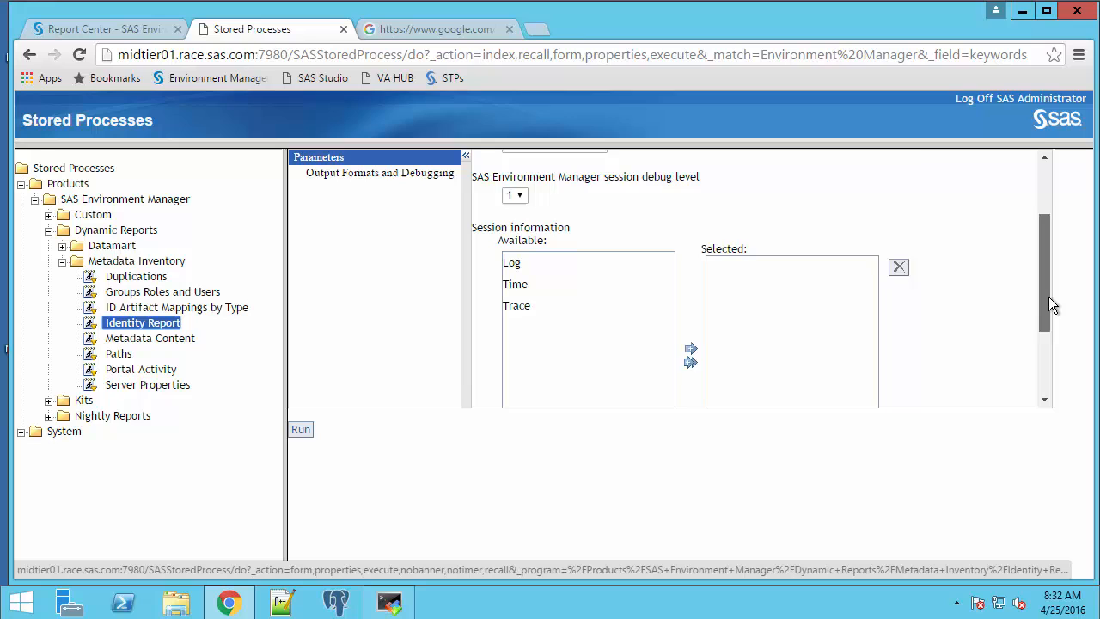
scroll("up", 3)
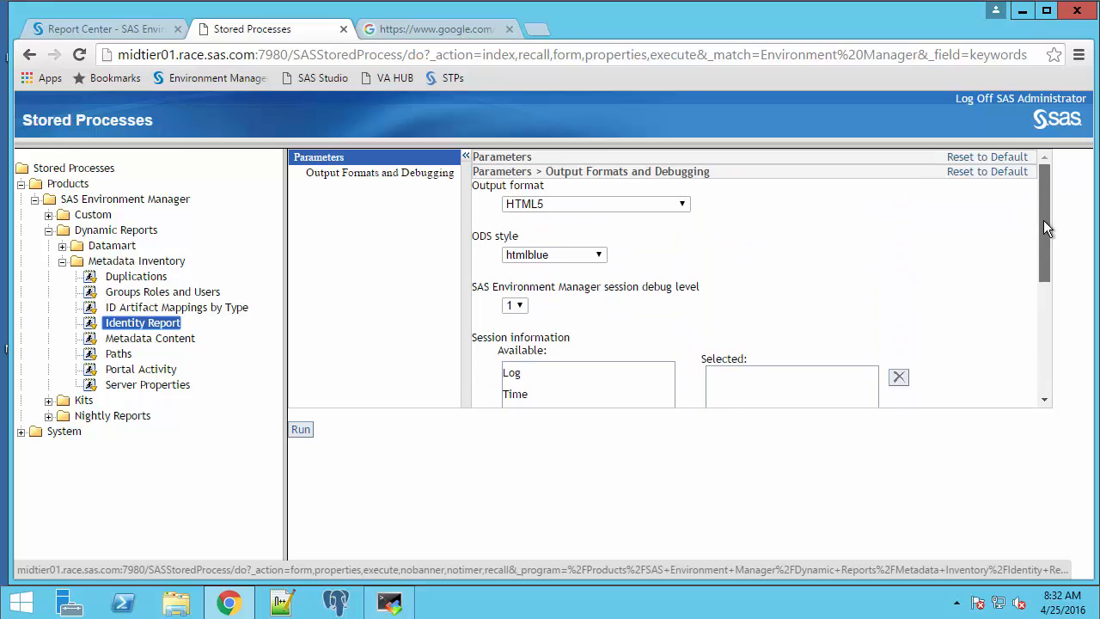
left_click(301, 430)
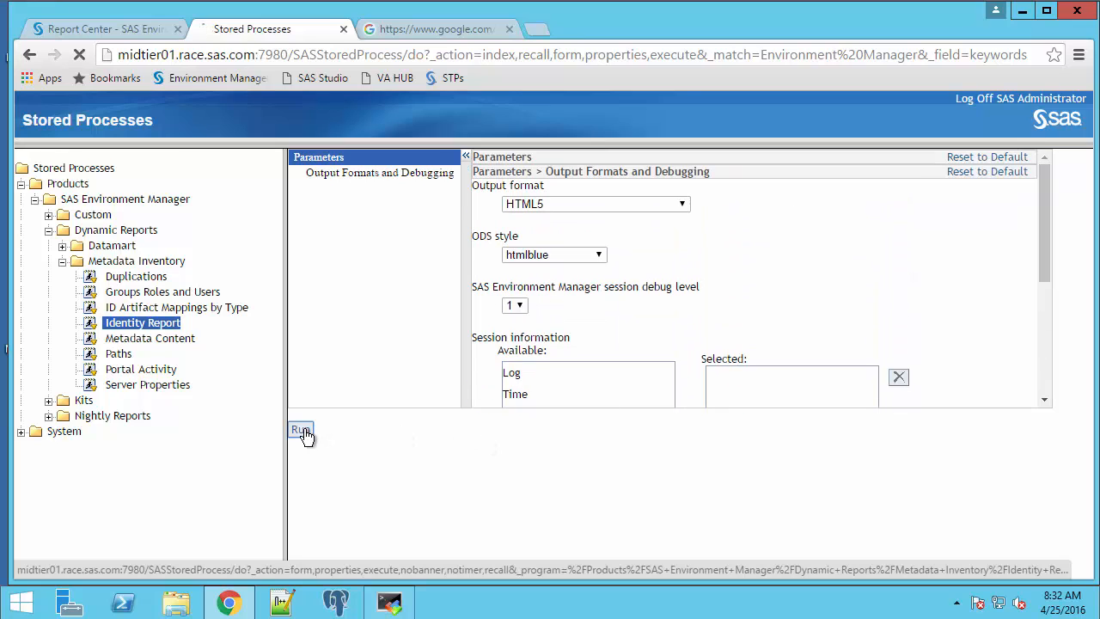
left_click(299, 429)
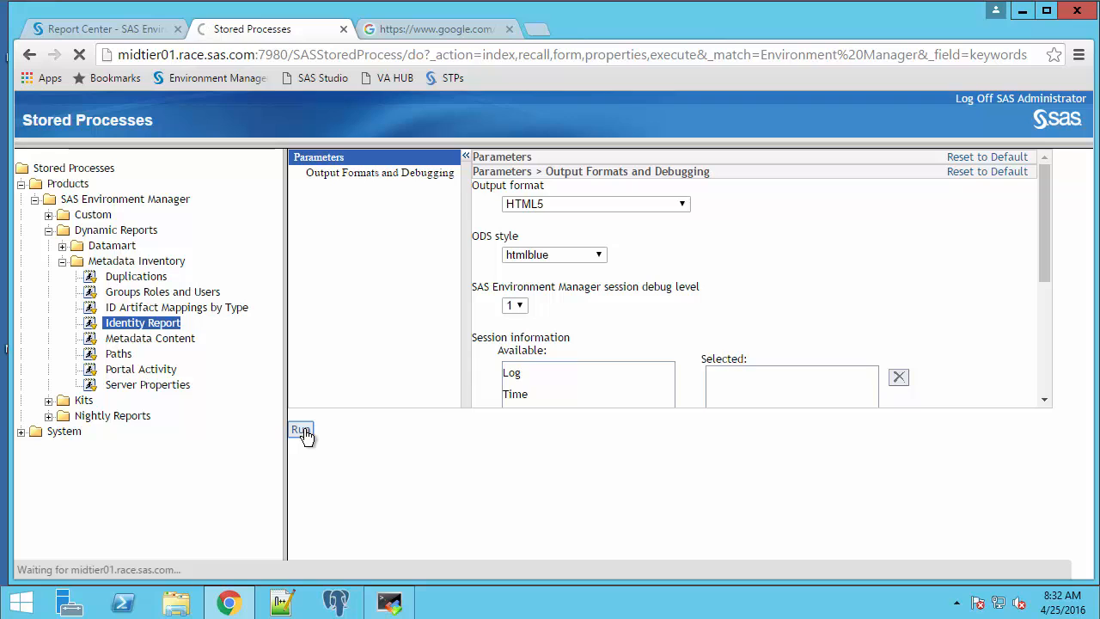
left_click(299, 430)
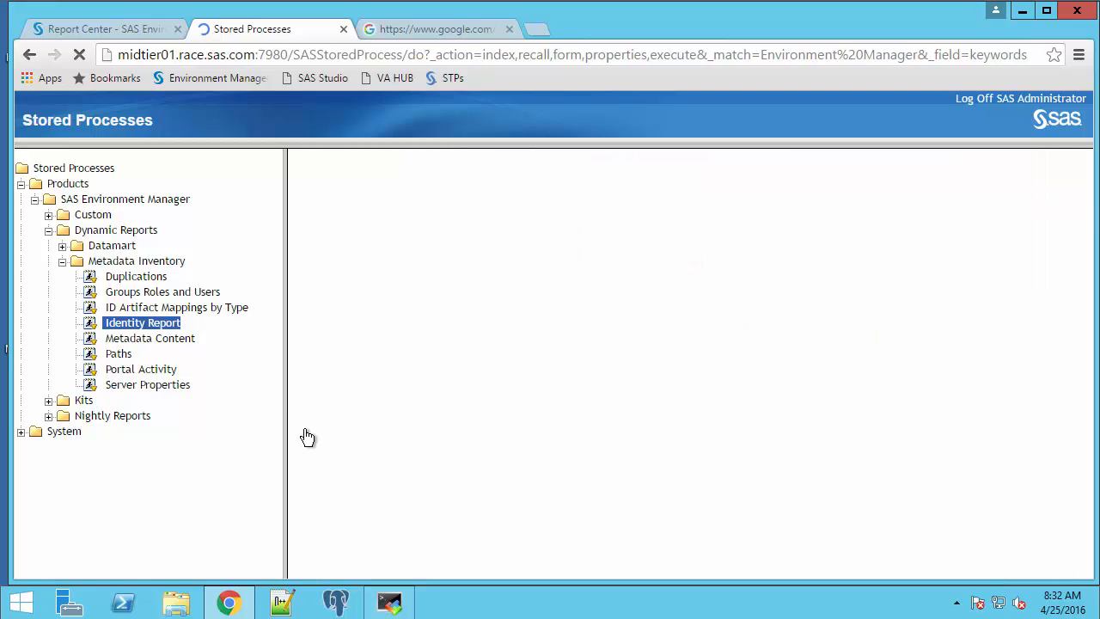
left_click(141, 323)
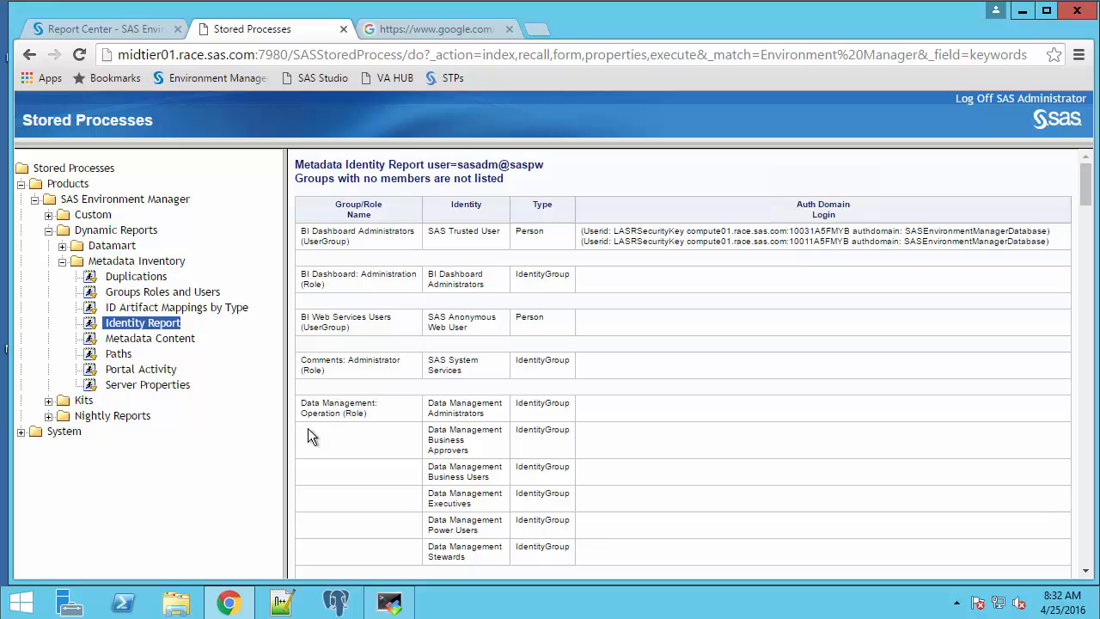
mouse_move(351, 312)
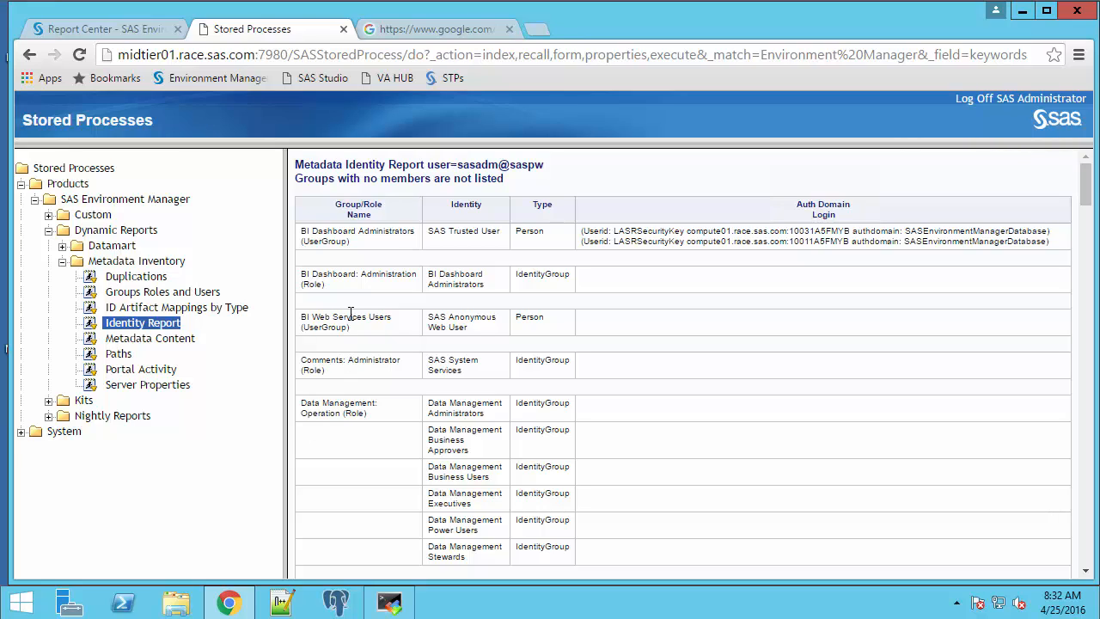
mouse_move(911, 17)
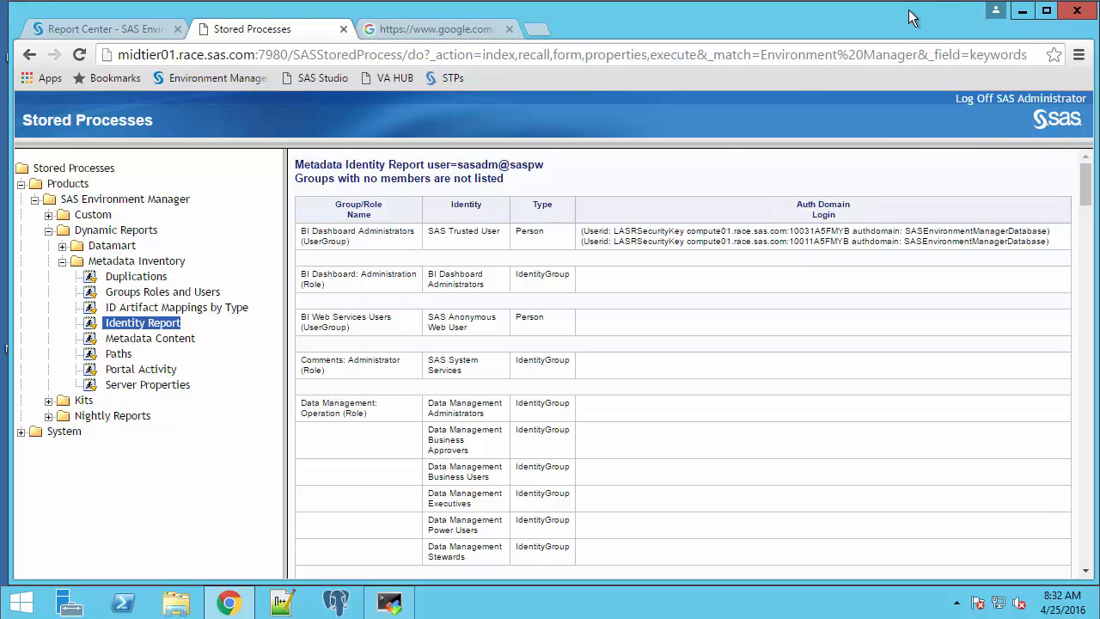
mouse_move(547, 250)
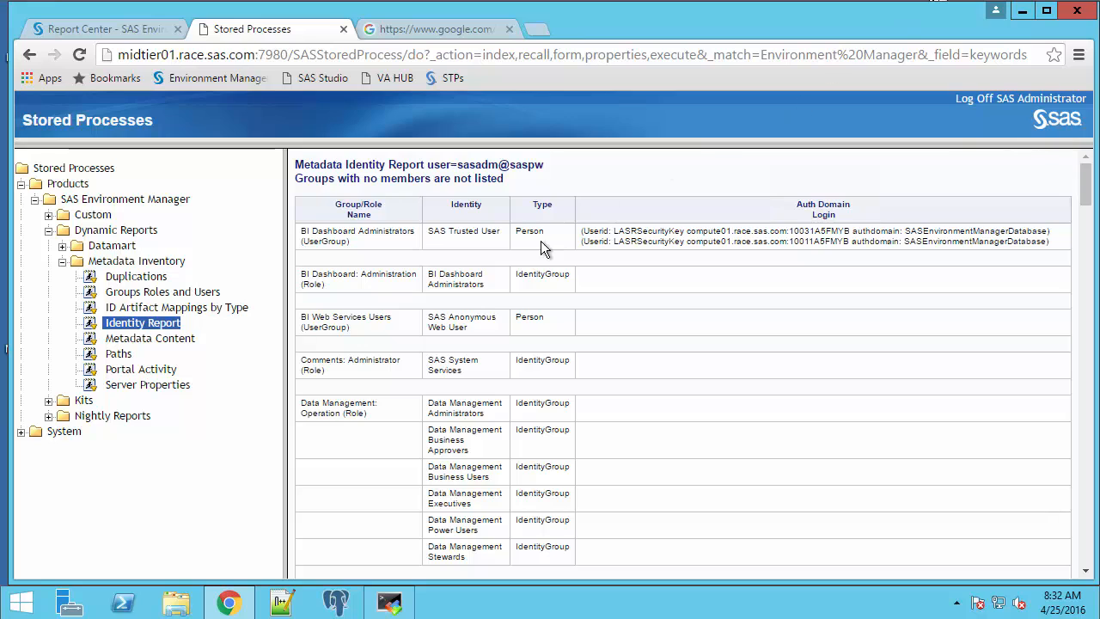
mouse_move(1067, 484)
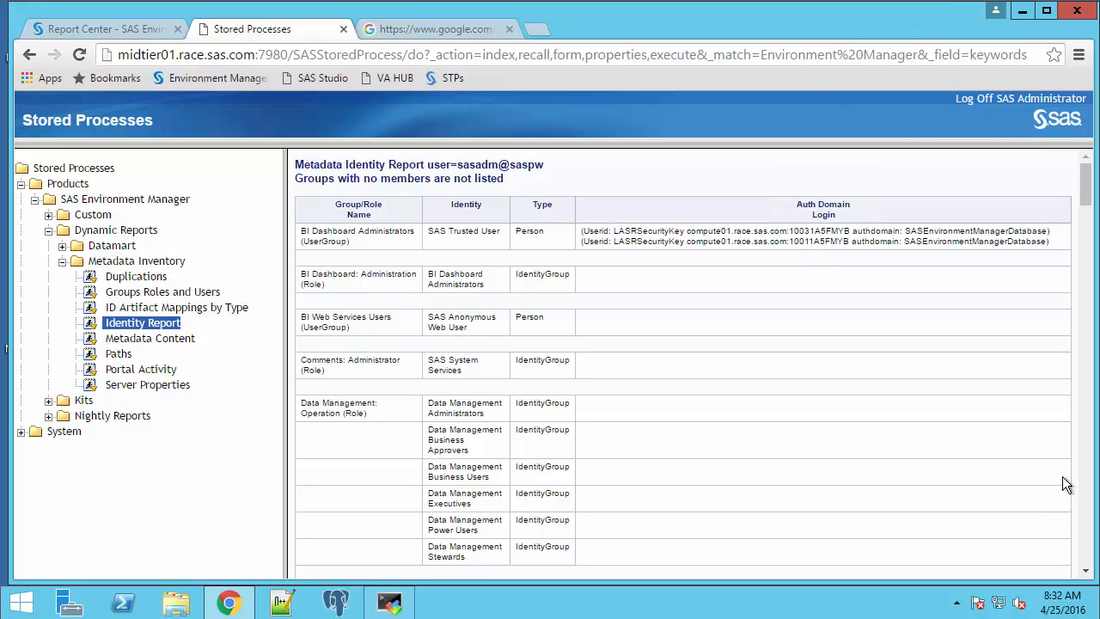
scroll("down", 3)
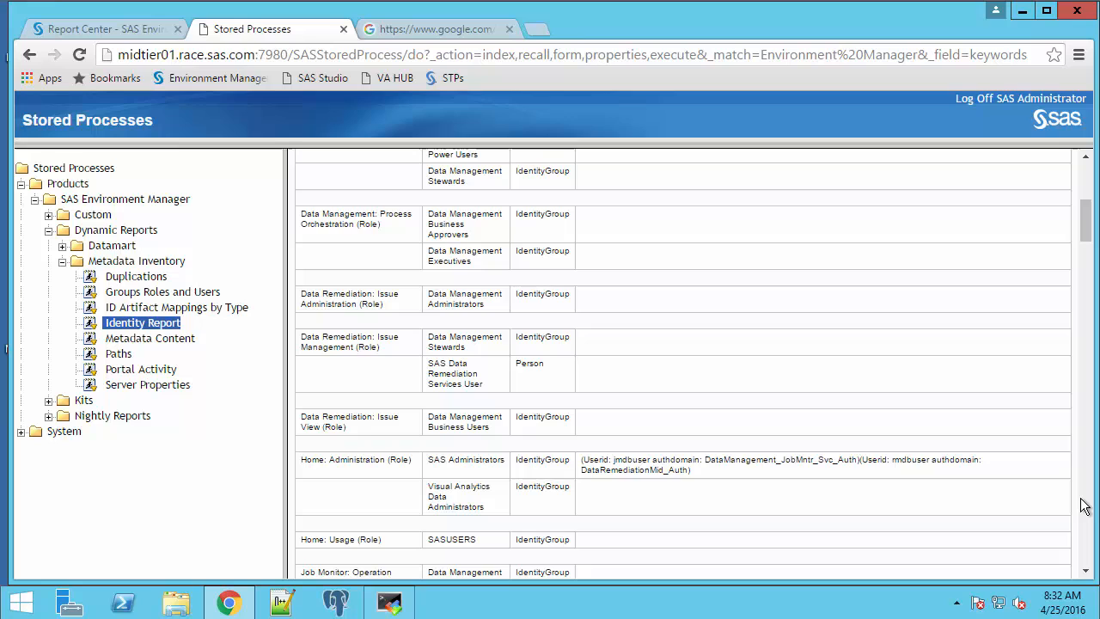
scroll("down", 3)
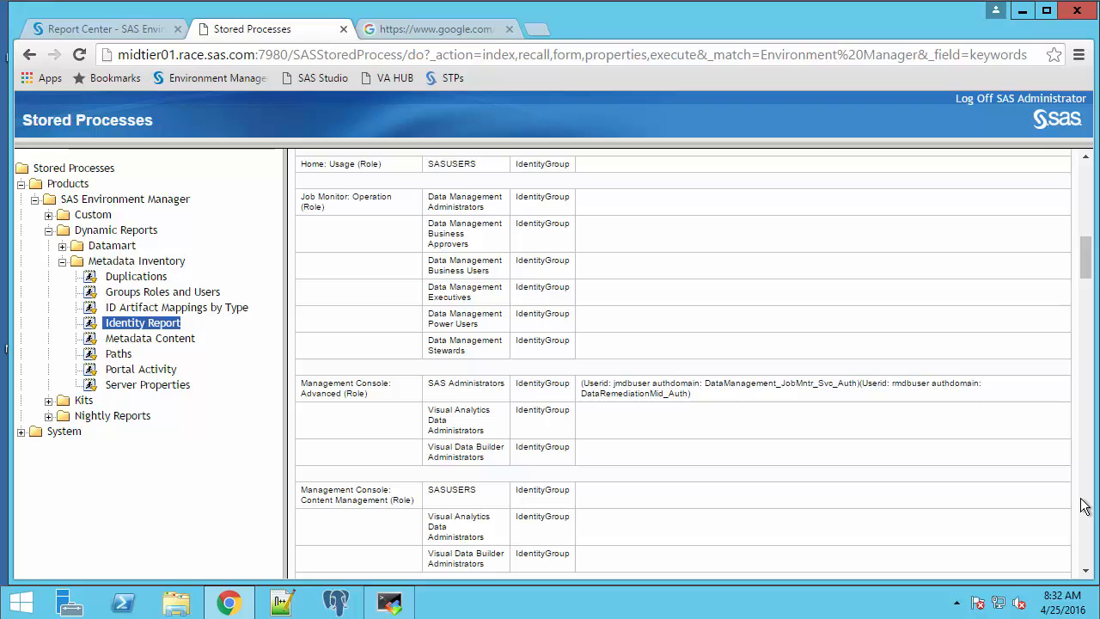
scroll("down", 3)
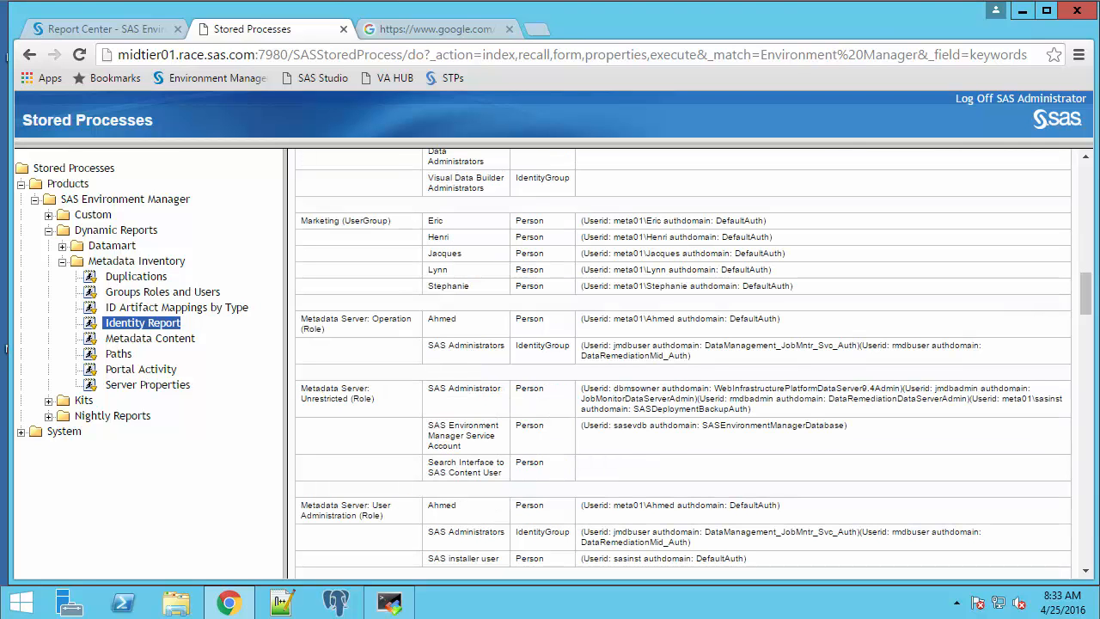
mouse_move(153, 292)
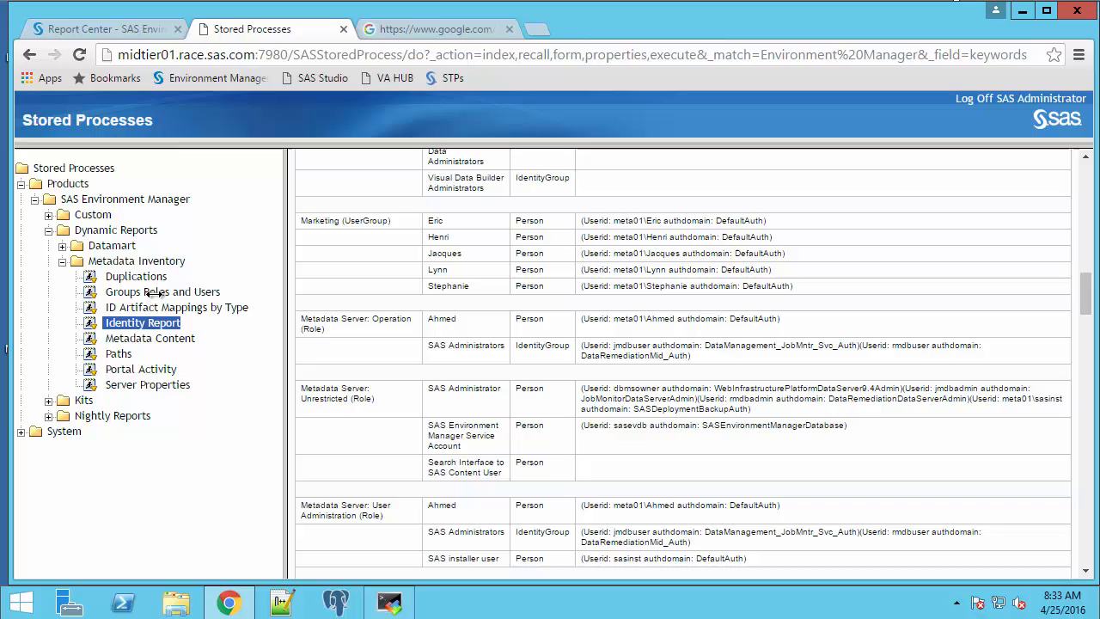
Run the Groups Roles and Users report with its default HTML5 output settings
left_click(162, 292)
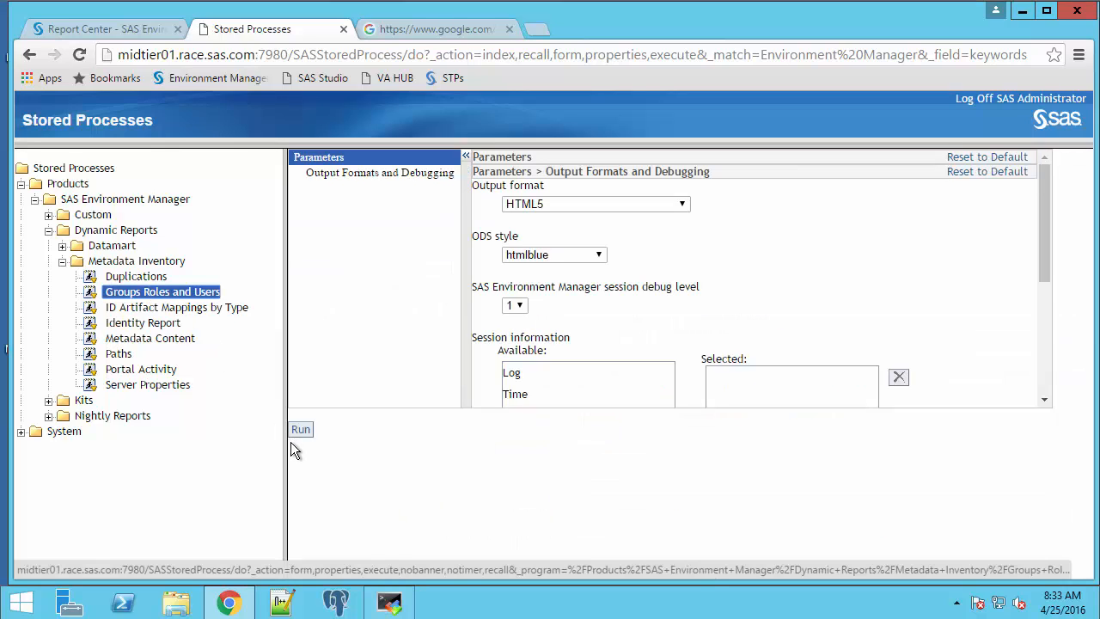
mouse_move(300, 433)
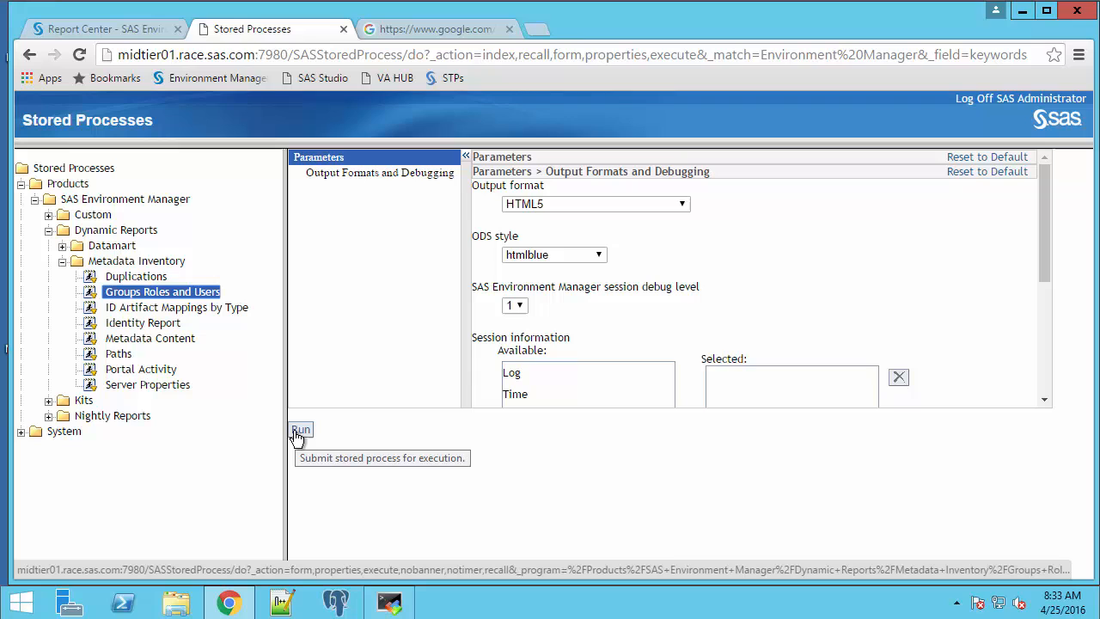
left_click(300, 430)
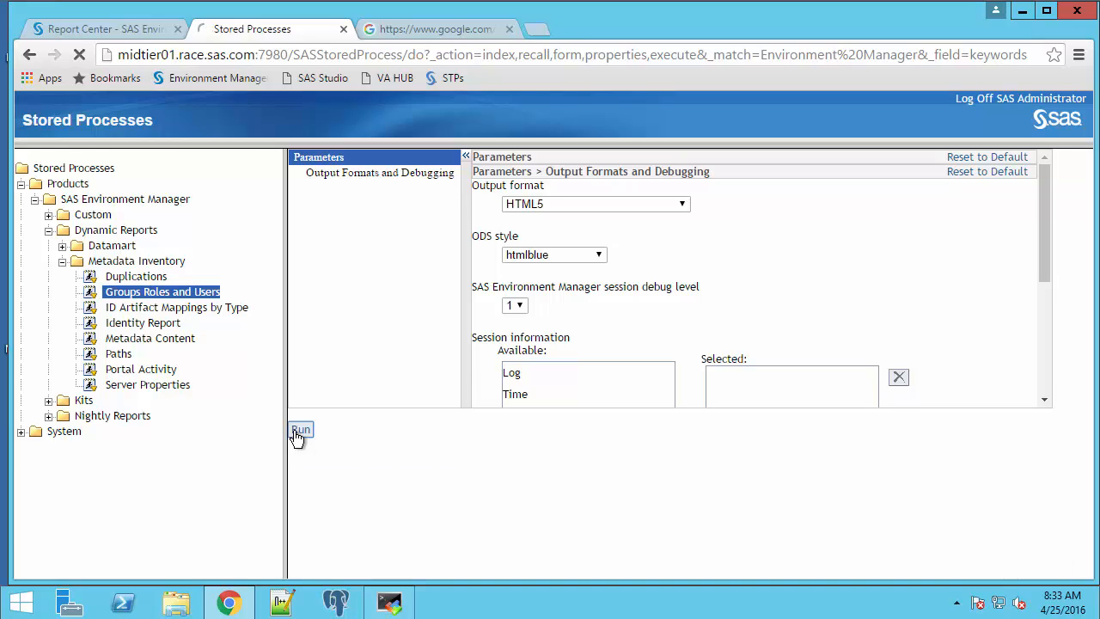
left_click(300, 430)
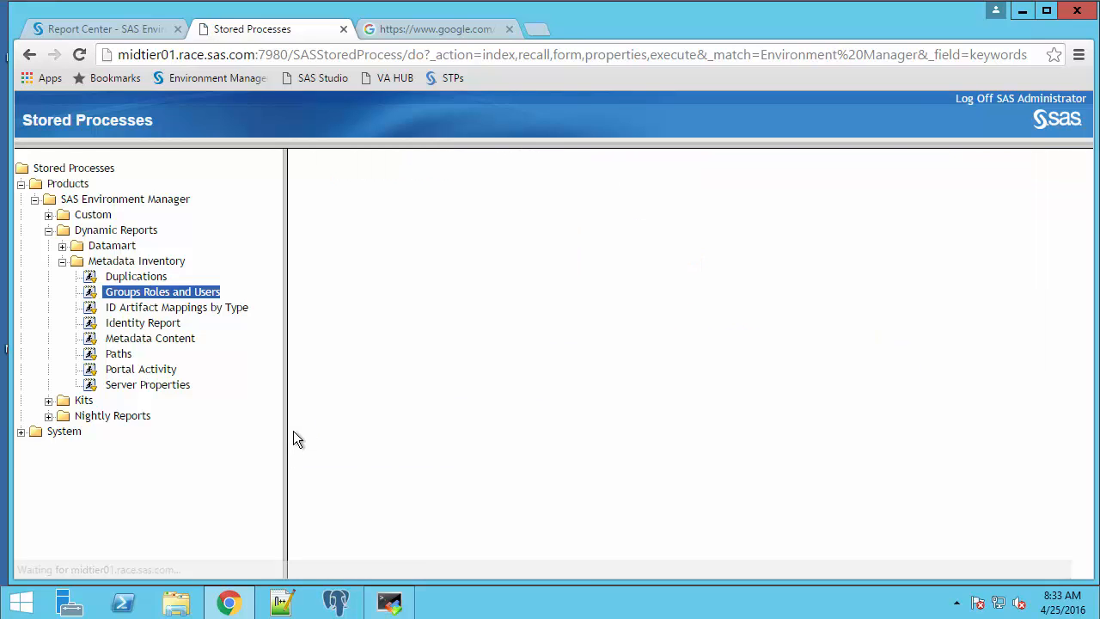
View the Groups/Roles/Users results, then select the Metadata Content stored process
left_click(161, 292)
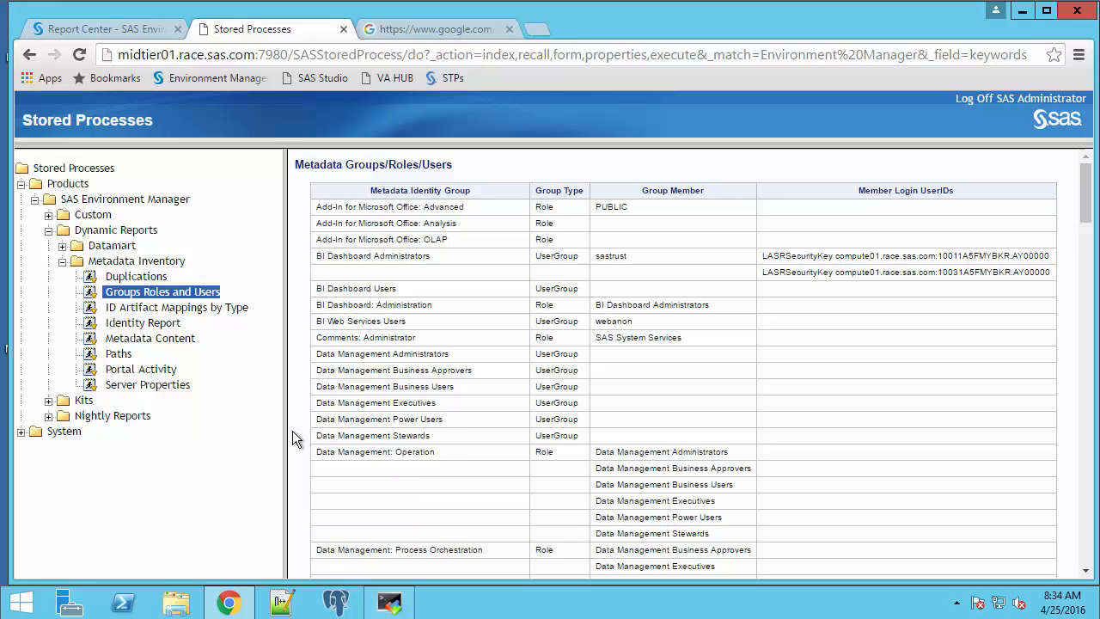
mouse_move(192, 364)
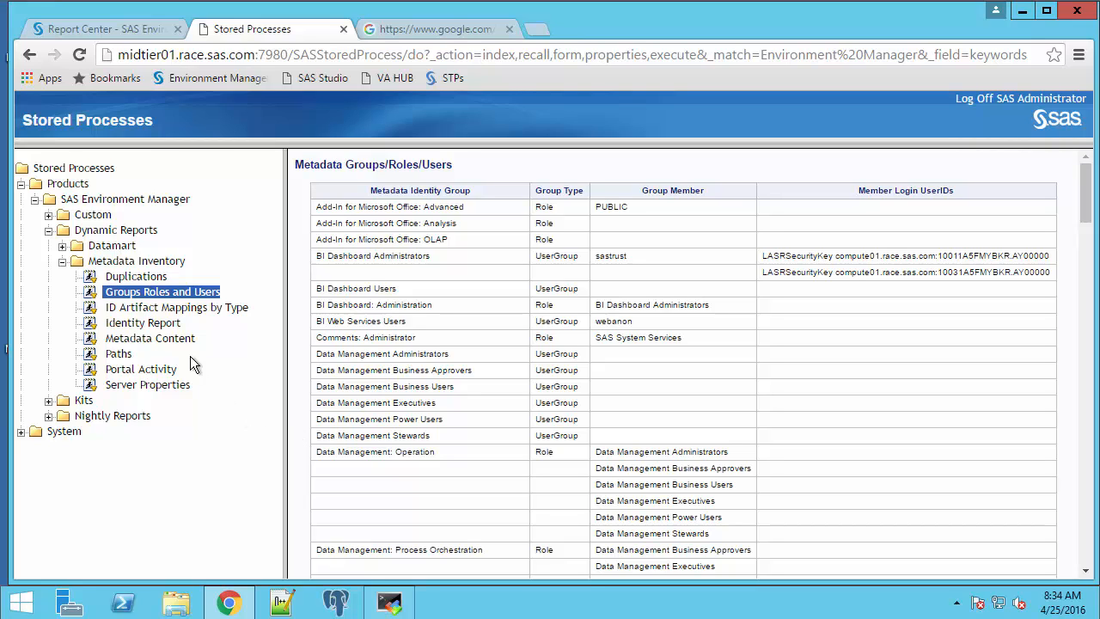
left_click(149, 337)
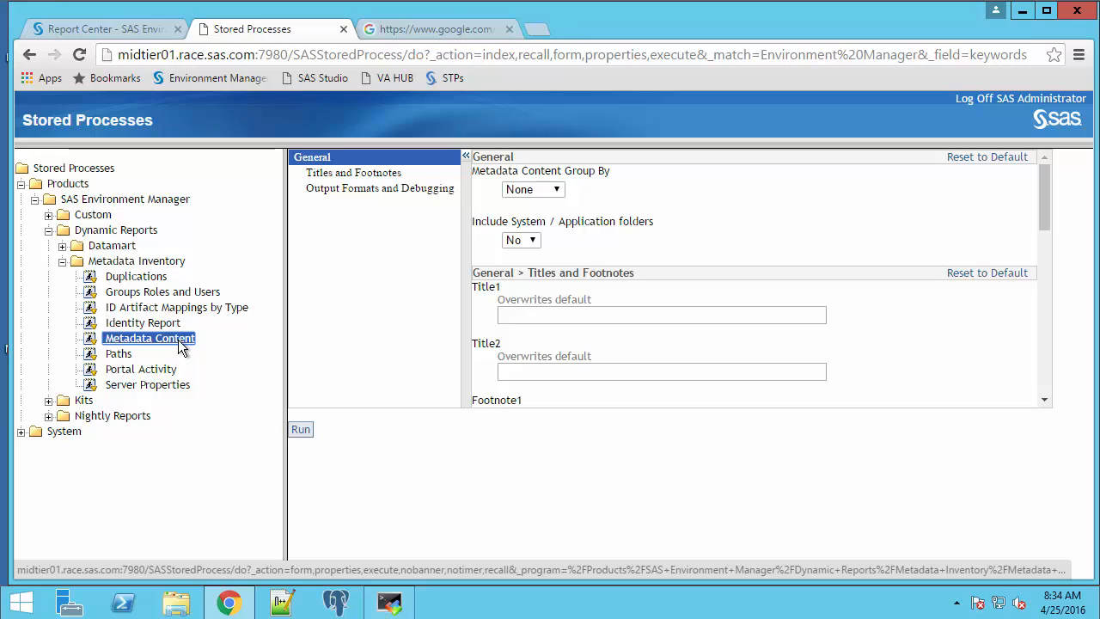
mouse_move(445, 349)
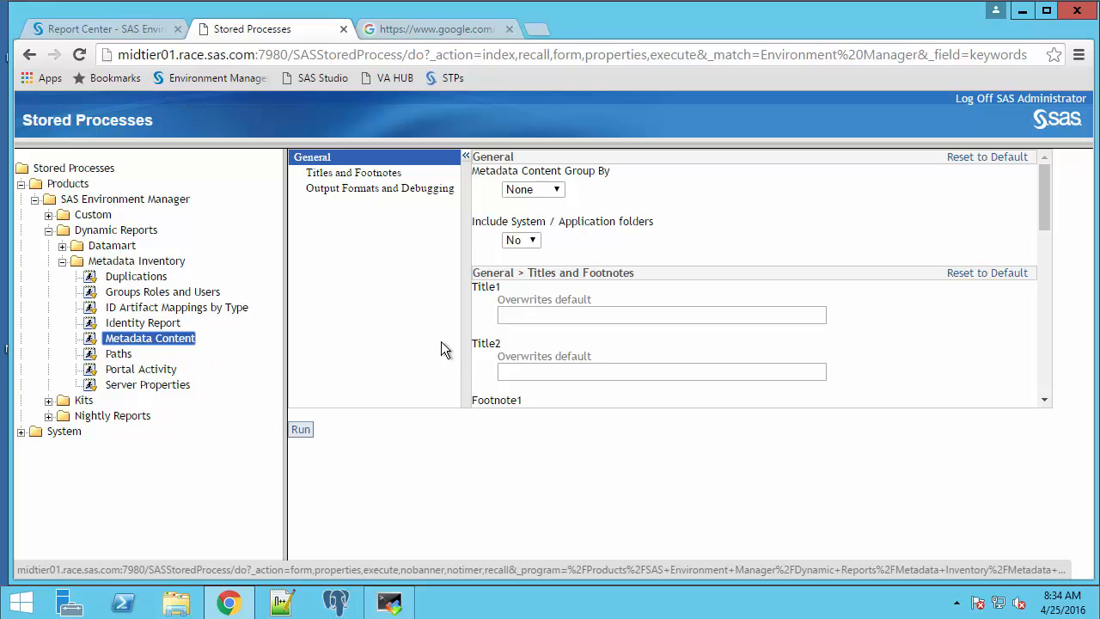
mouse_move(567, 210)
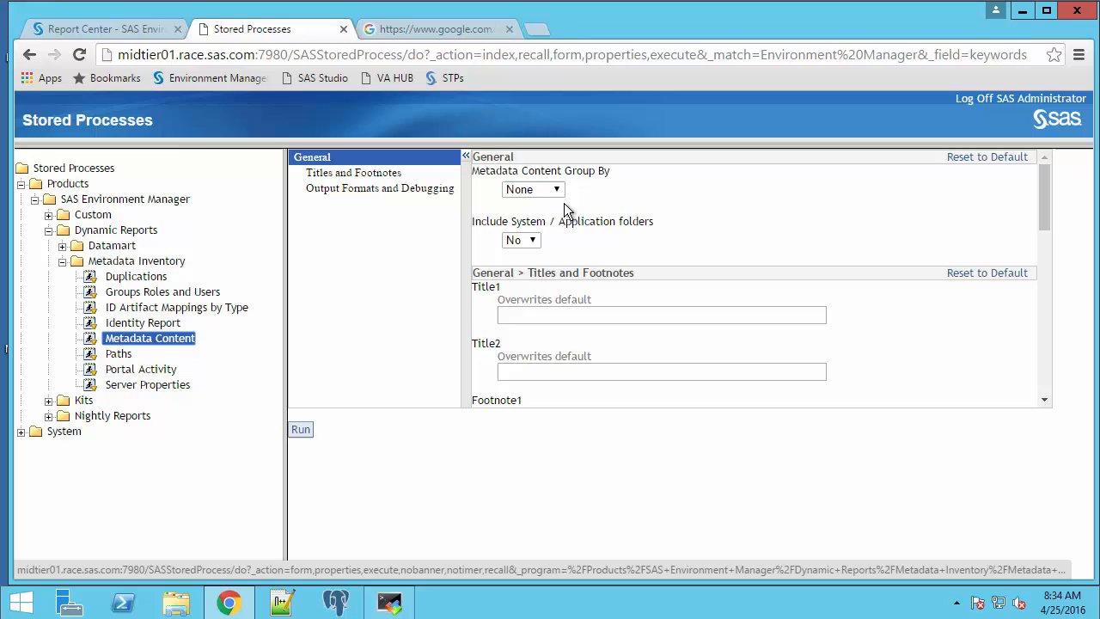
Set Metadata Content Group By to MDType and run the report
left_click(533, 189)
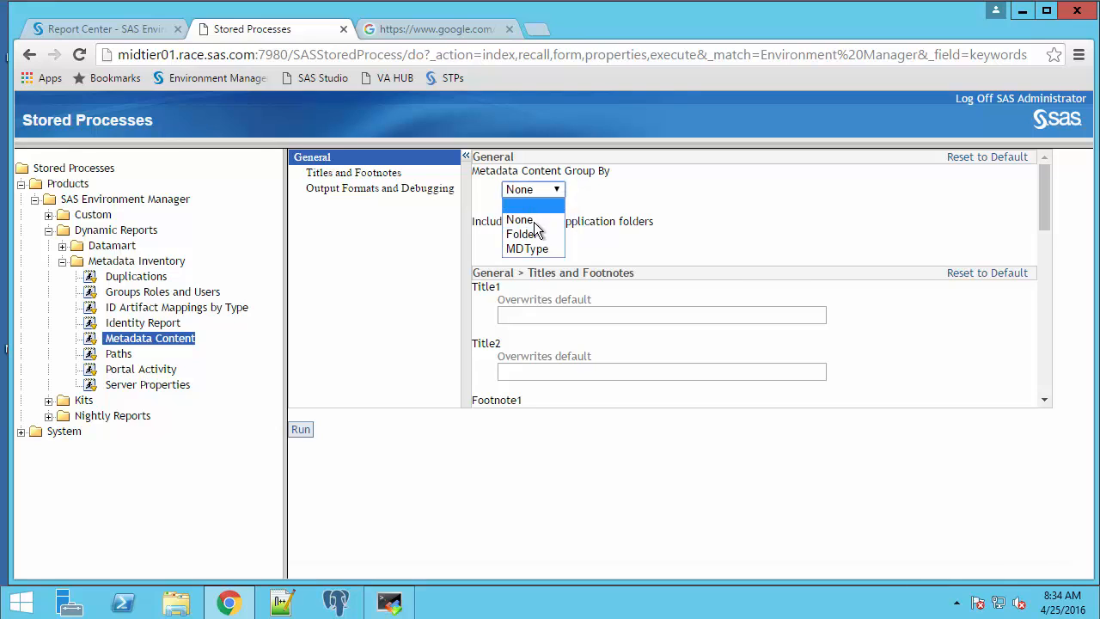
left_click(523, 234)
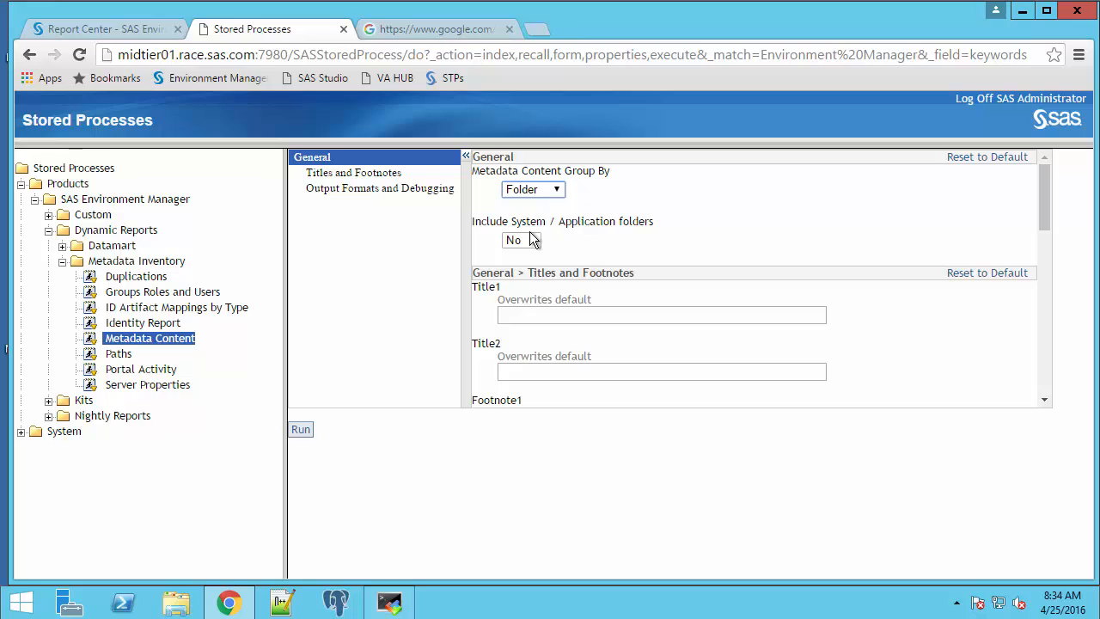
left_click(557, 189)
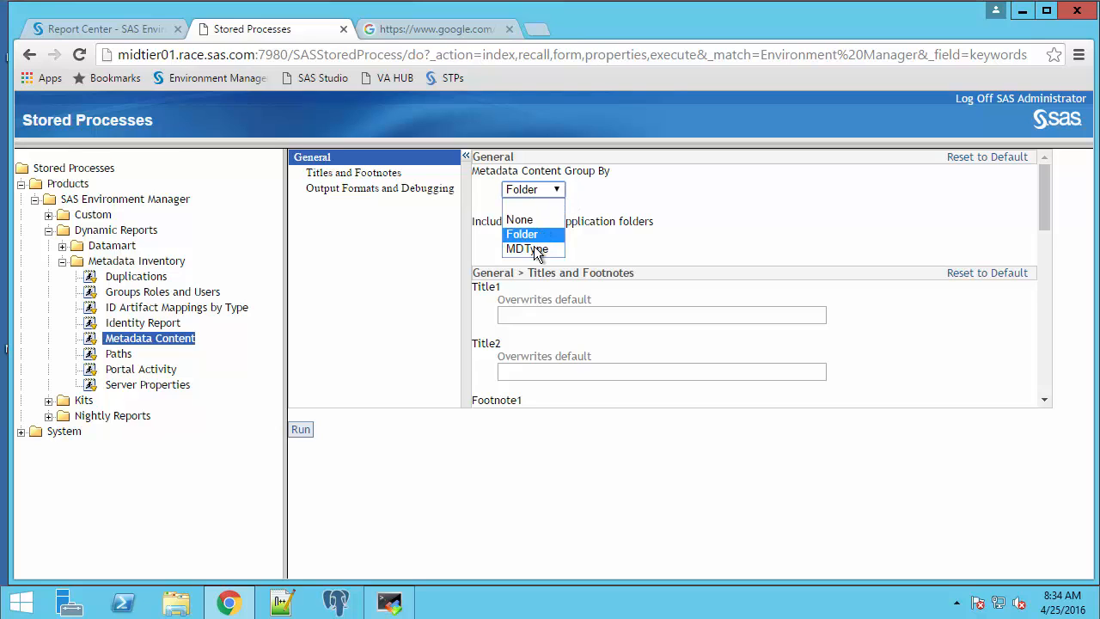
left_click(526, 248)
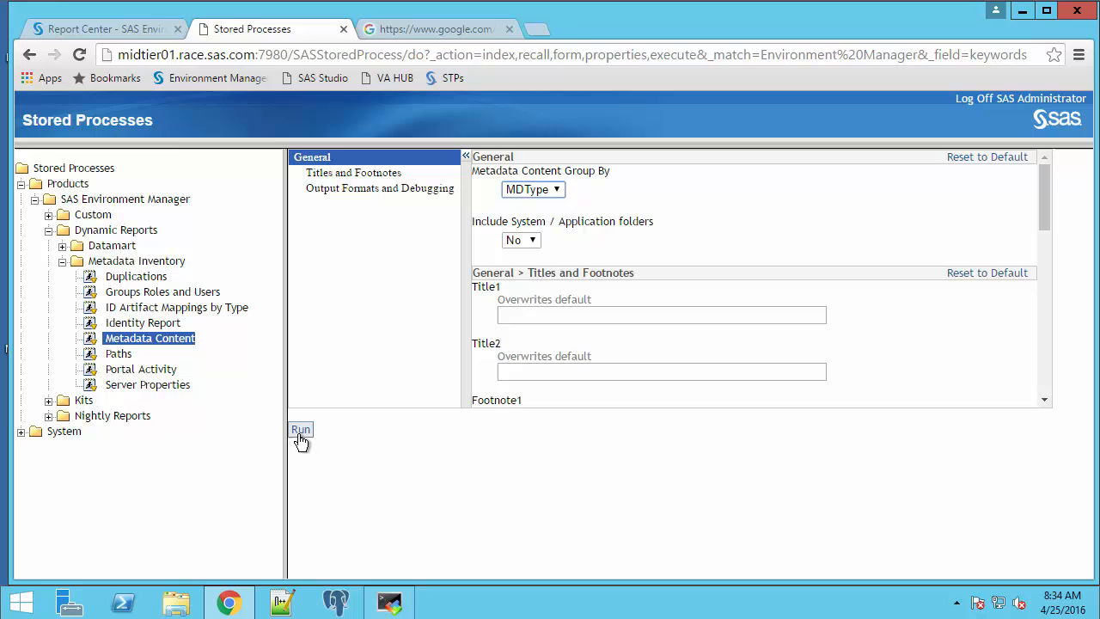
left_click(301, 430)
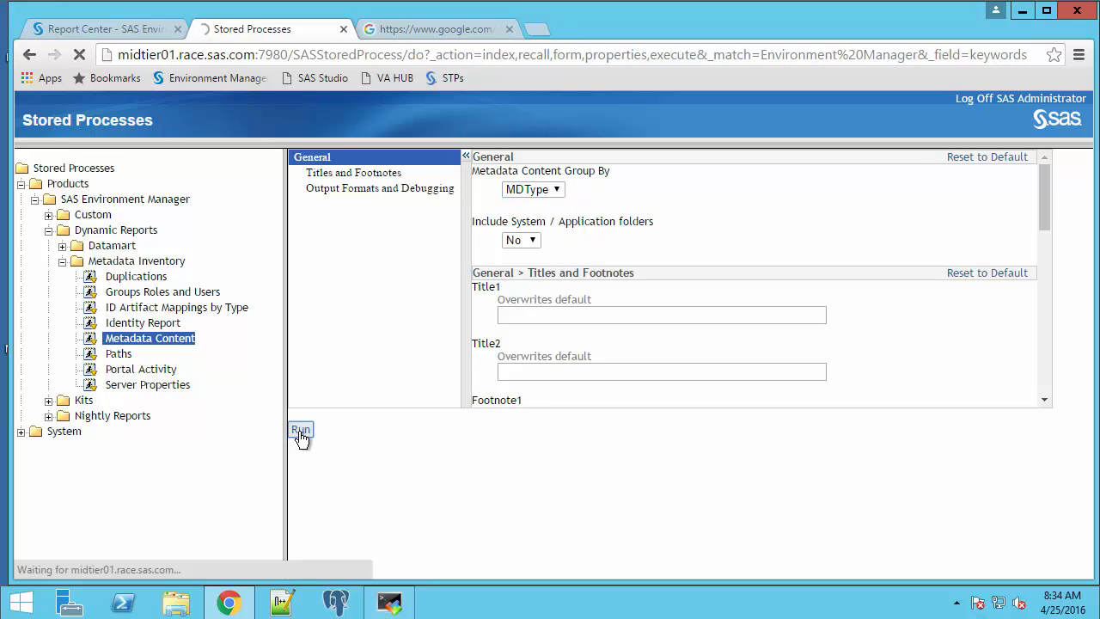
left_click(301, 429)
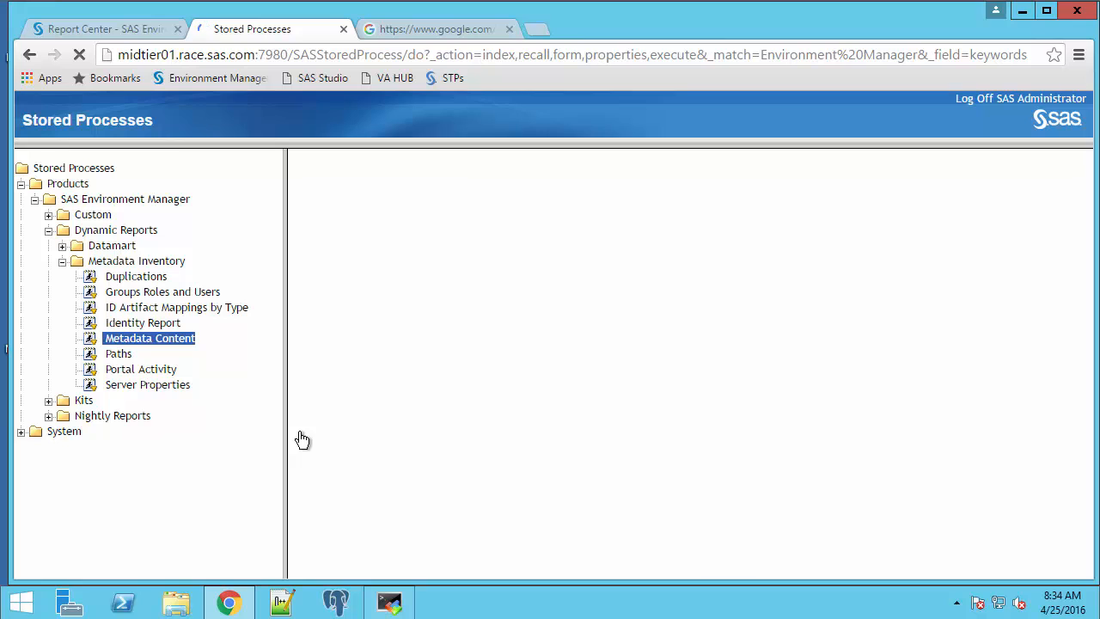
left_click(148, 337)
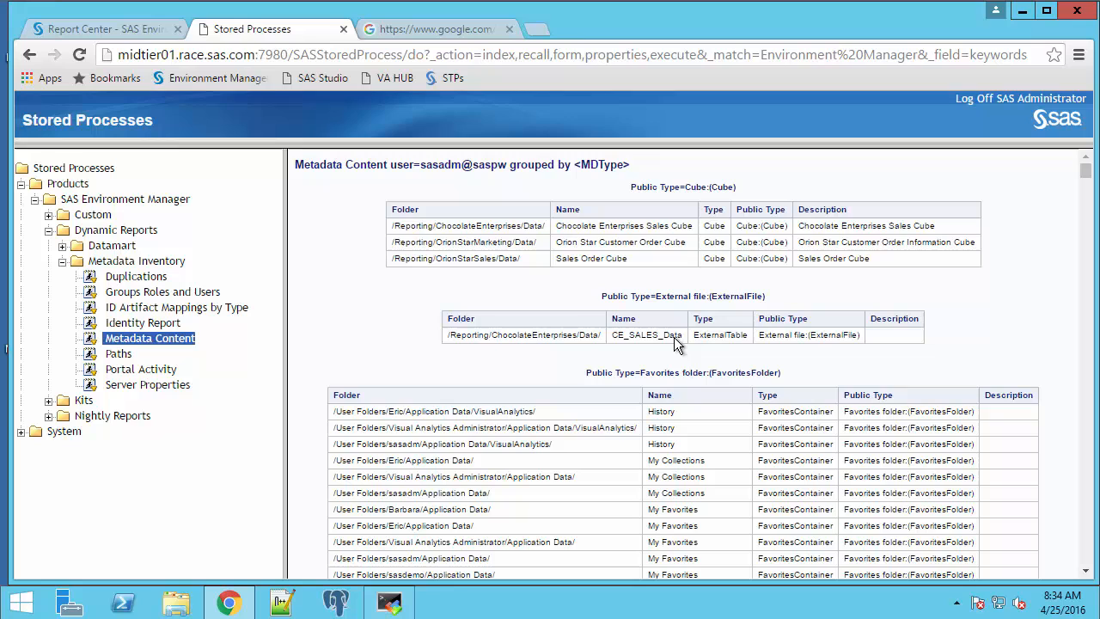
mouse_move(1086, 517)
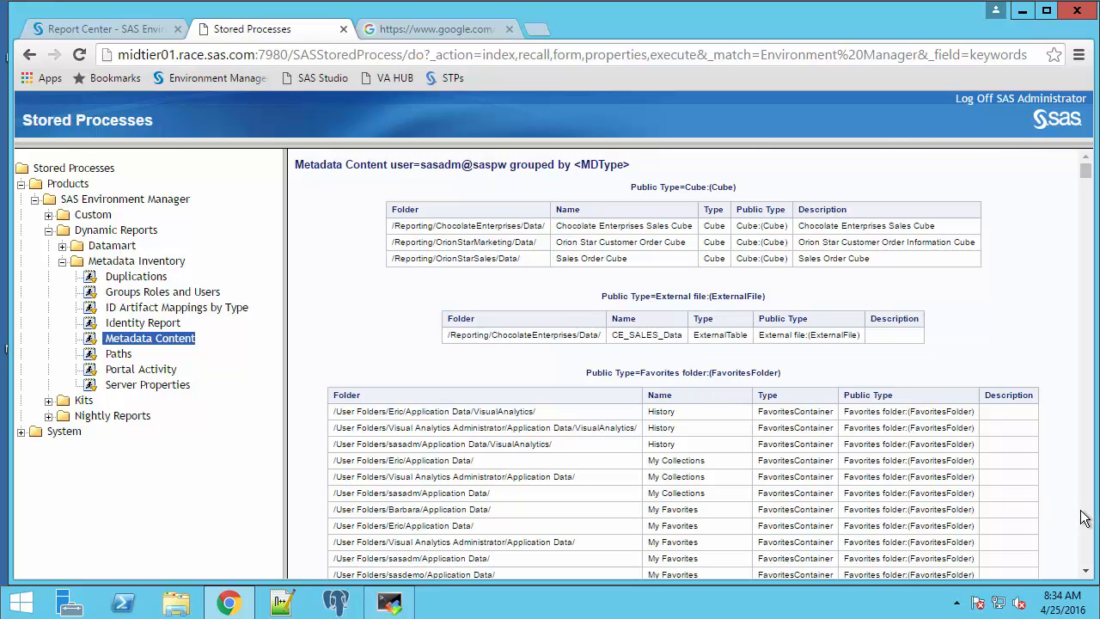
scroll("down", 3)
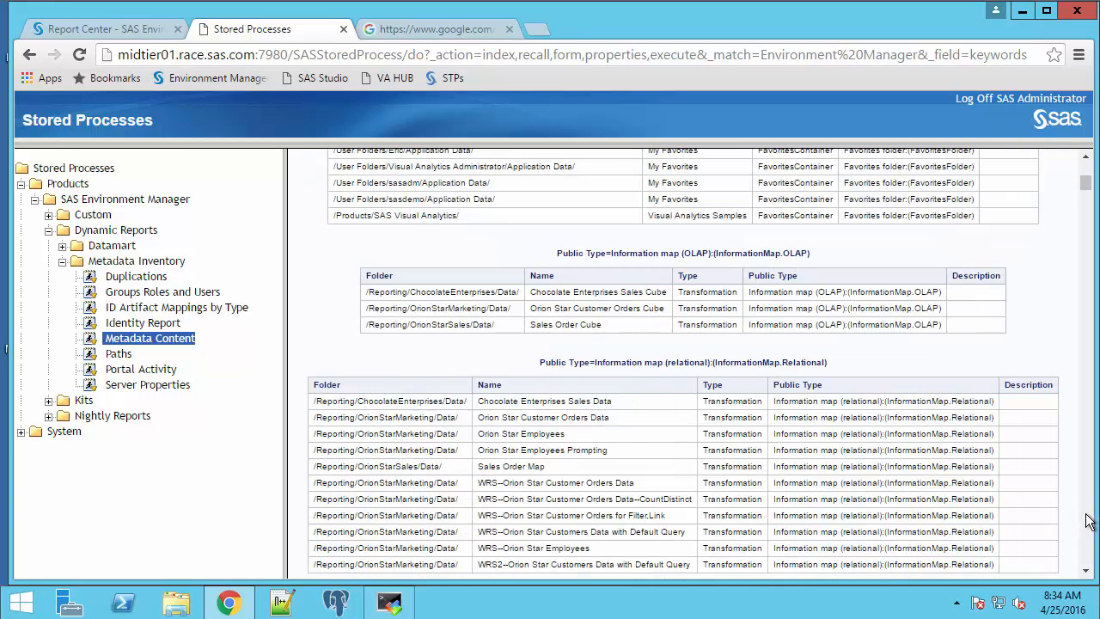
mouse_move(821, 466)
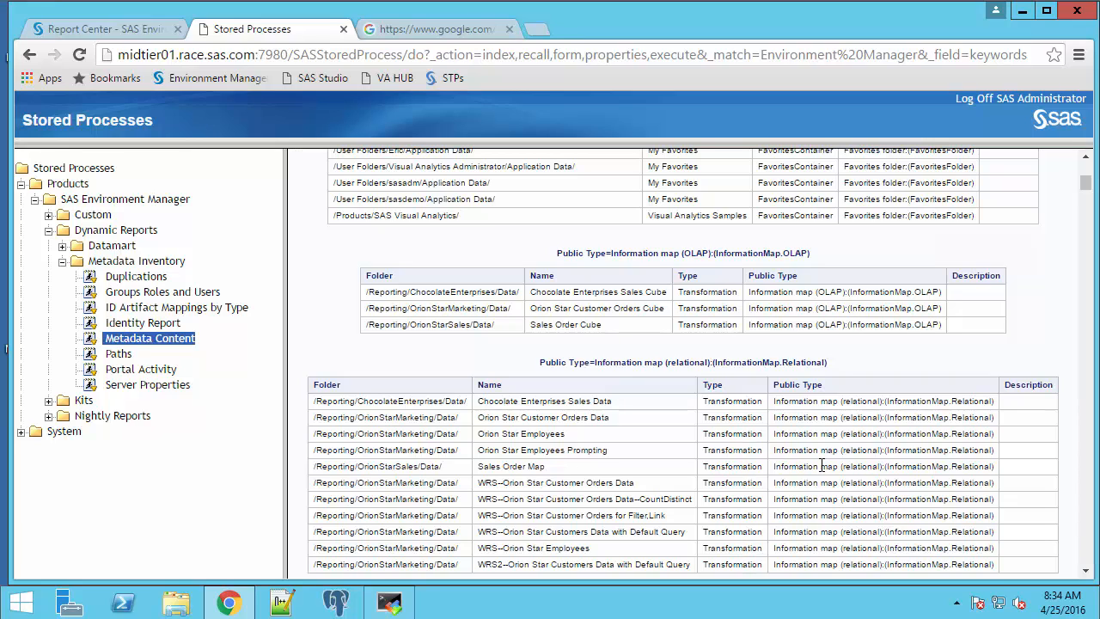
mouse_move(244, 348)
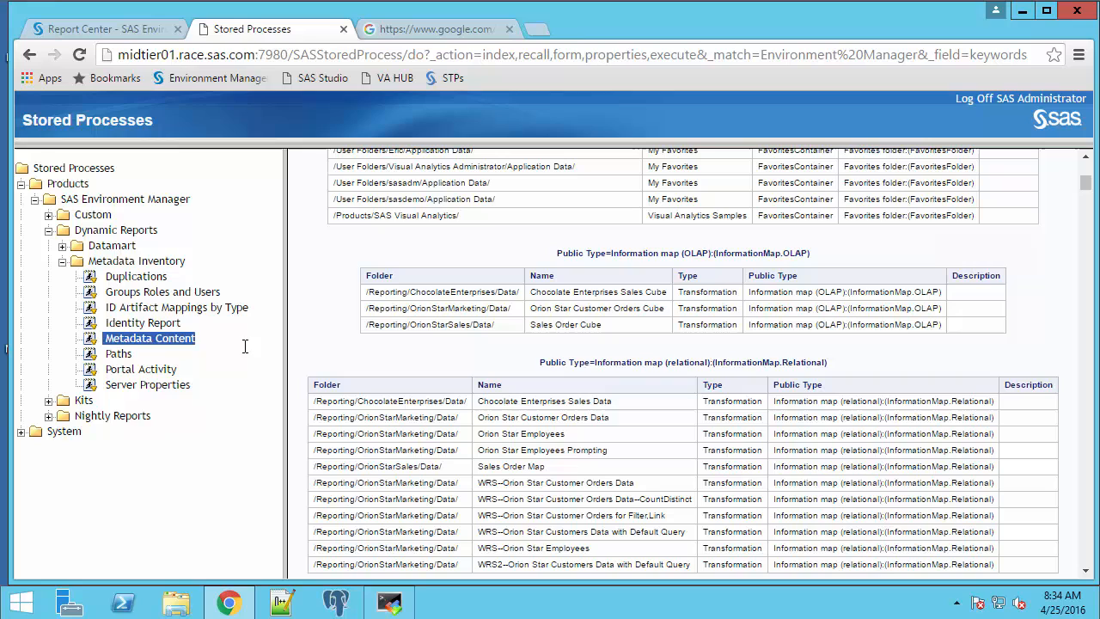
Set Metadata Content Group By to Folder and rerun the report
left_click(147, 337)
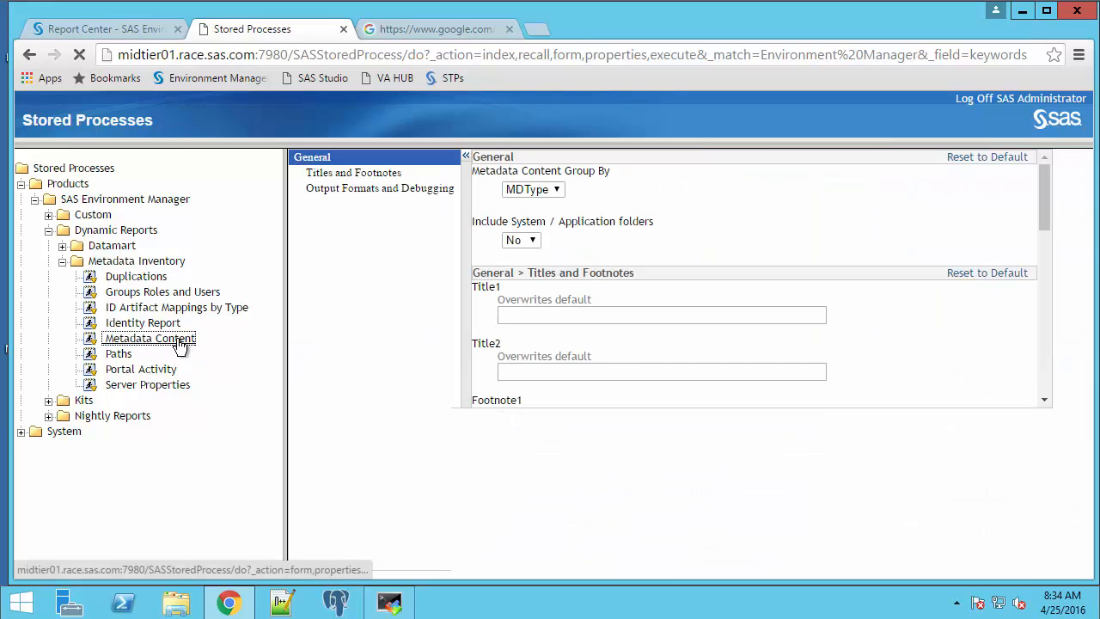
left_click(148, 337)
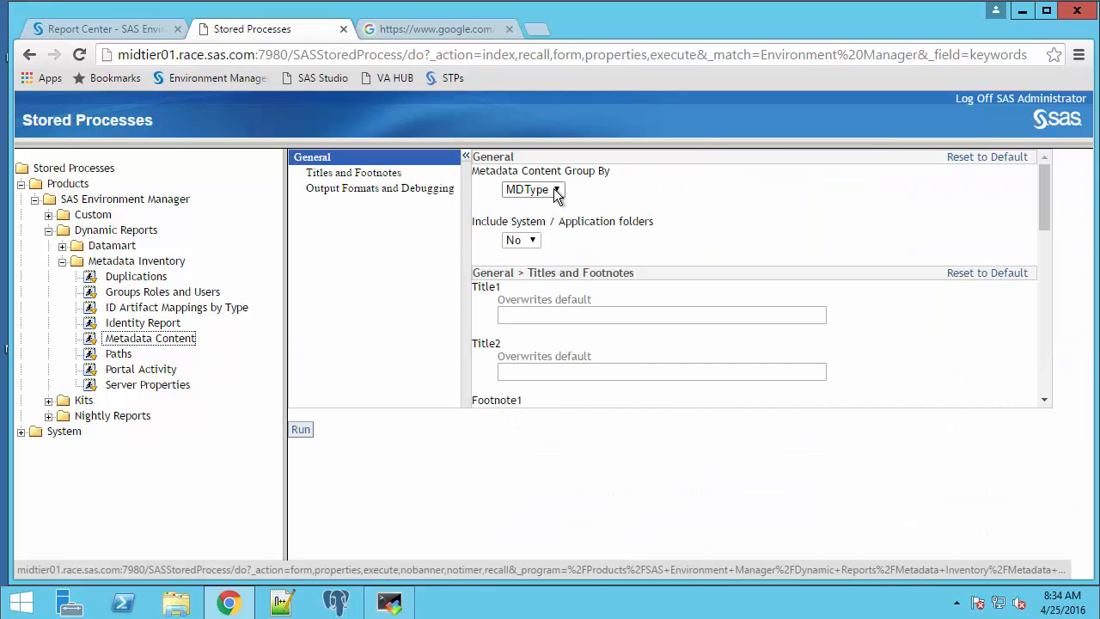
left_click(533, 189)
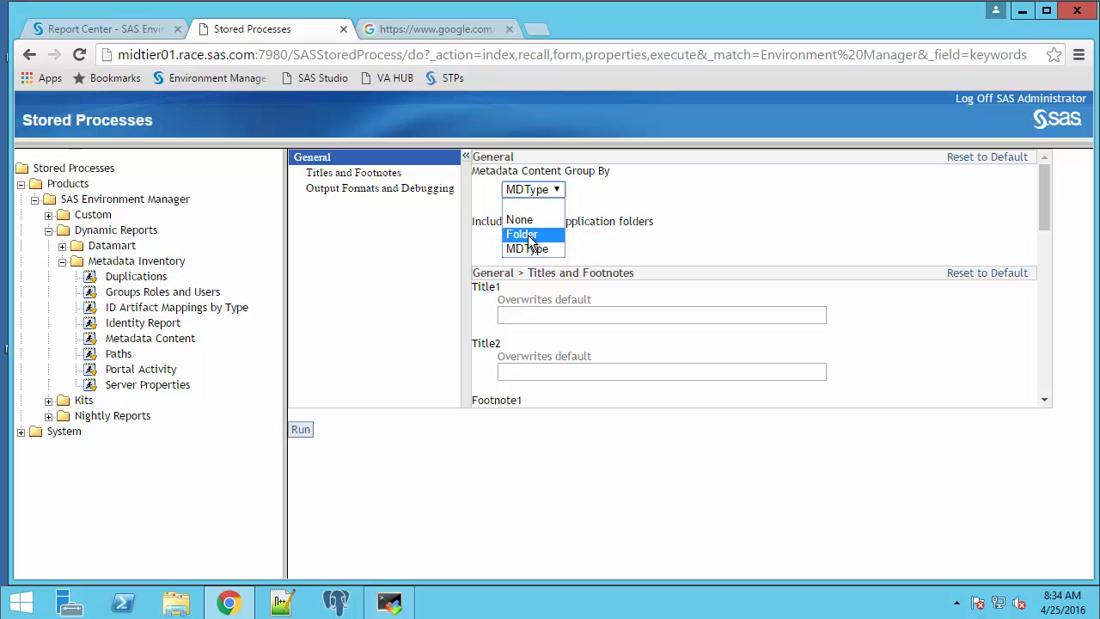
left_click(522, 234)
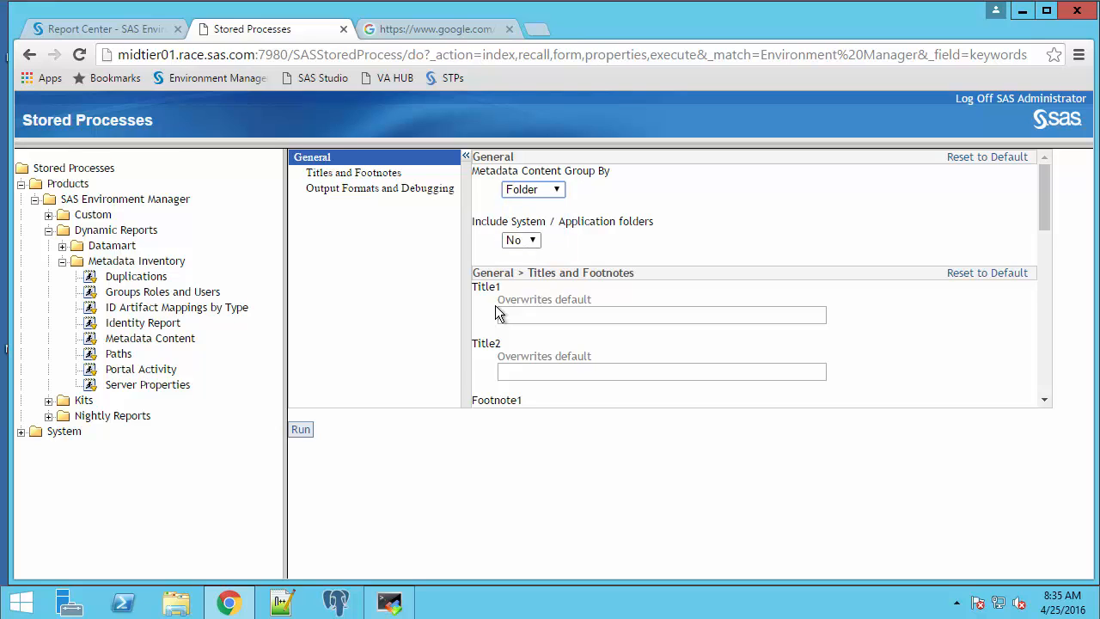
left_click(301, 430)
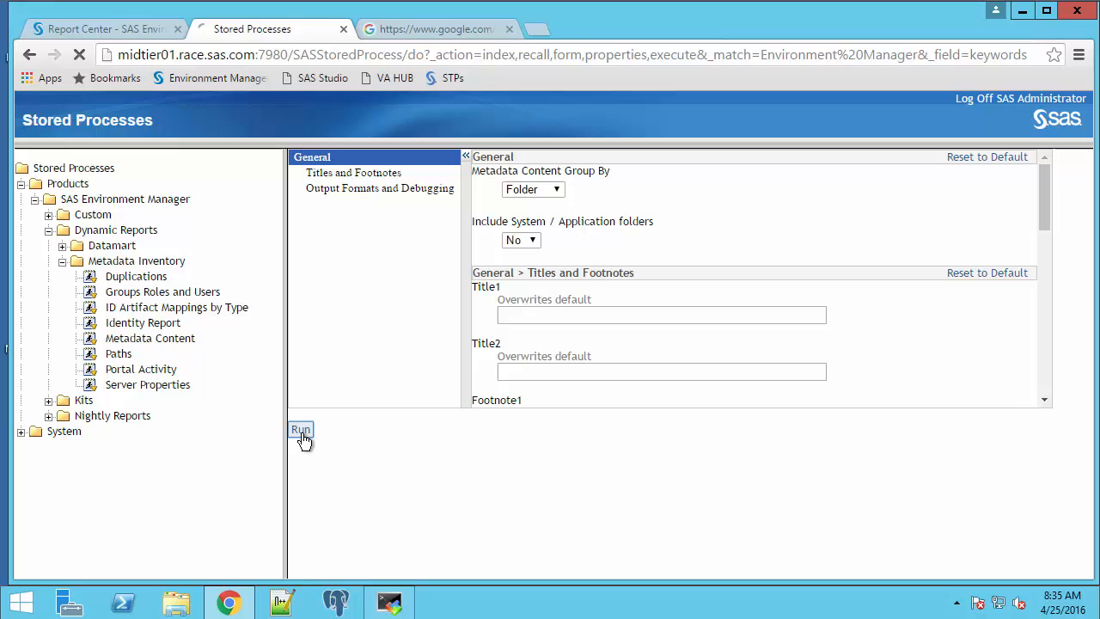
left_click(299, 430)
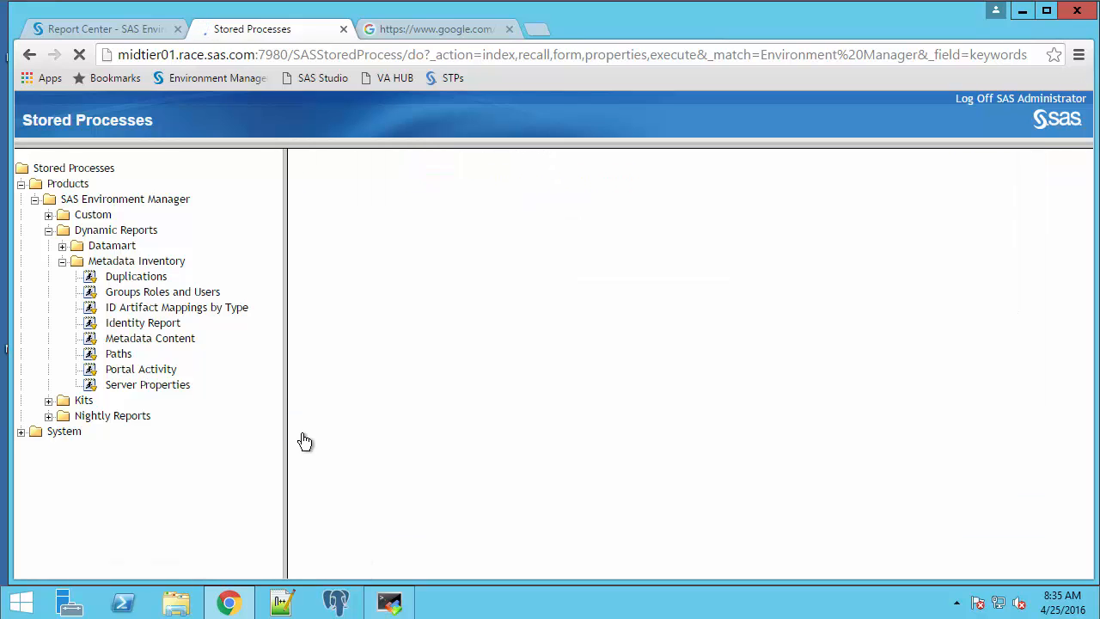
Scroll through the folder-grouped tables listing stored processes, prompts and tables per folder path
left_click(150, 337)
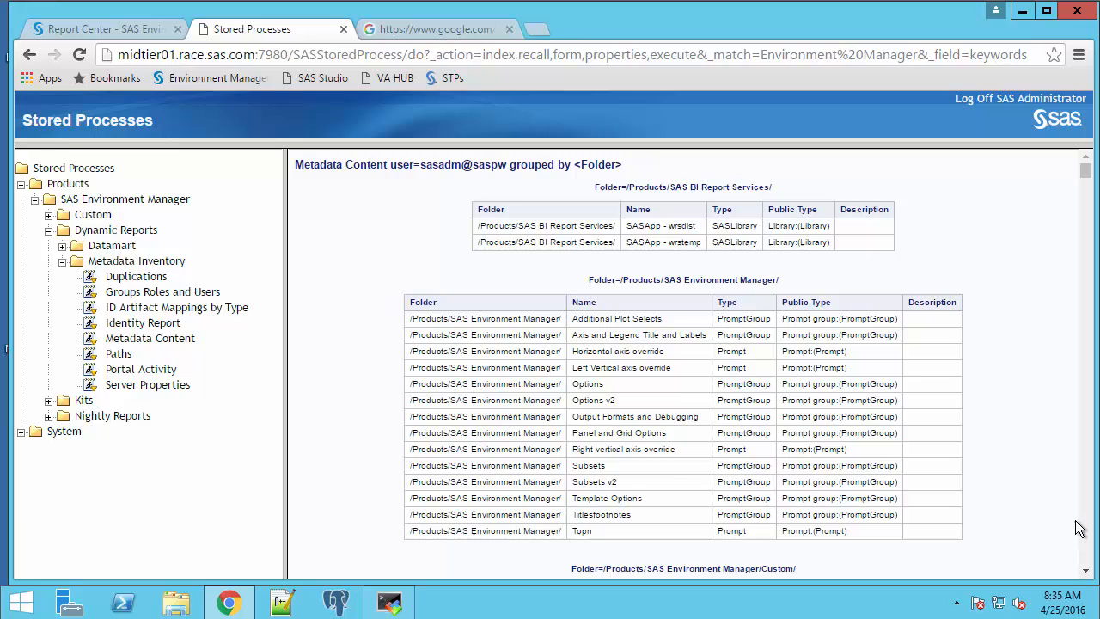
scroll("down", 3)
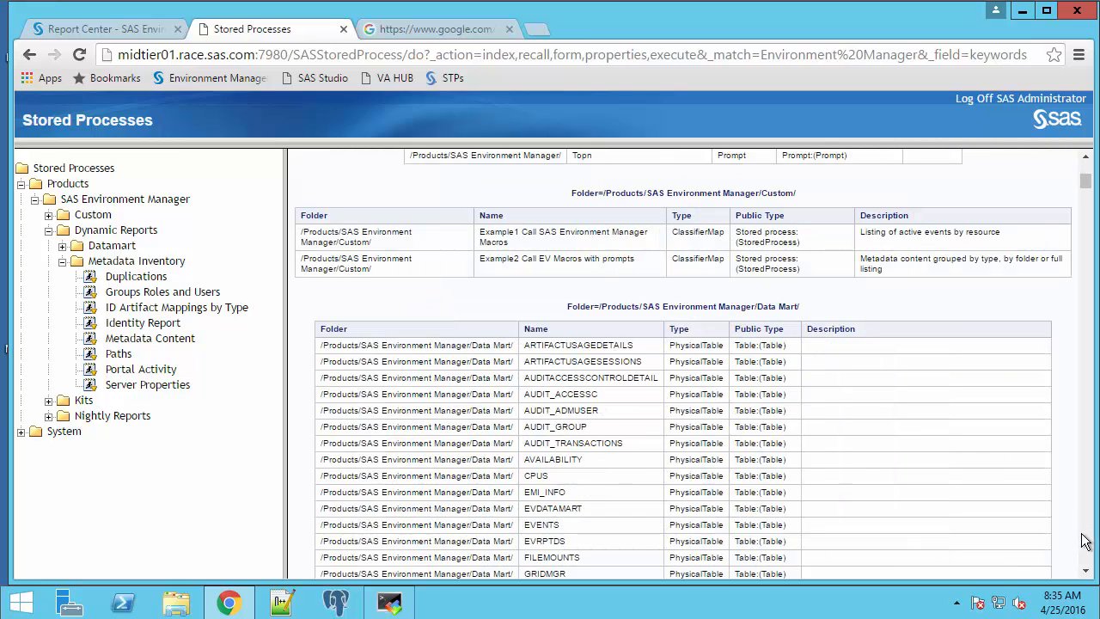
scroll("down", 3)
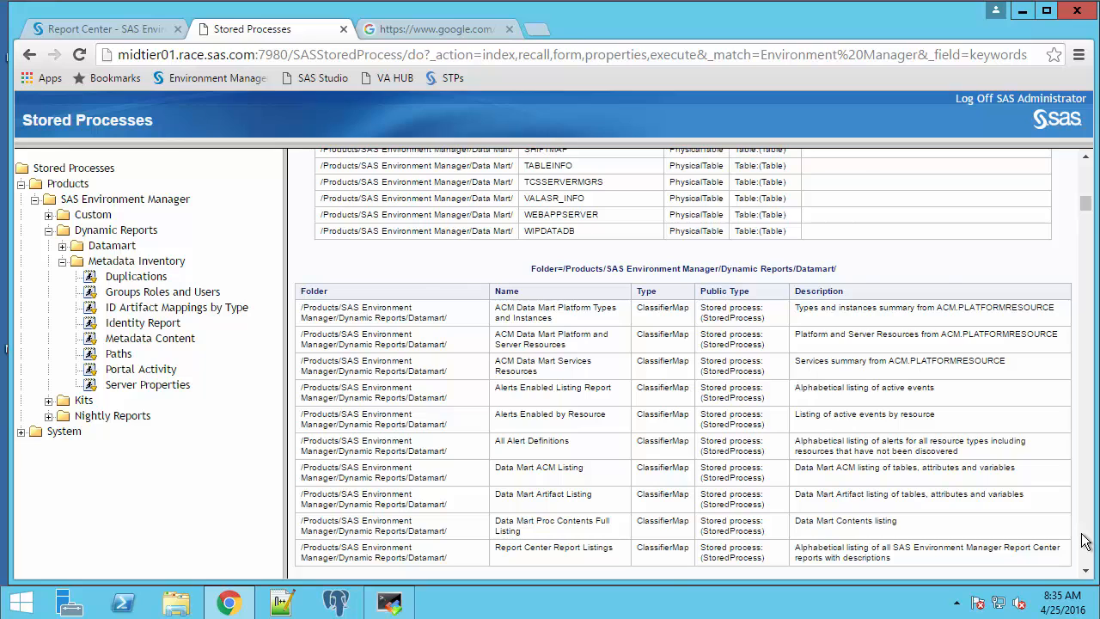
scroll("down", 3)
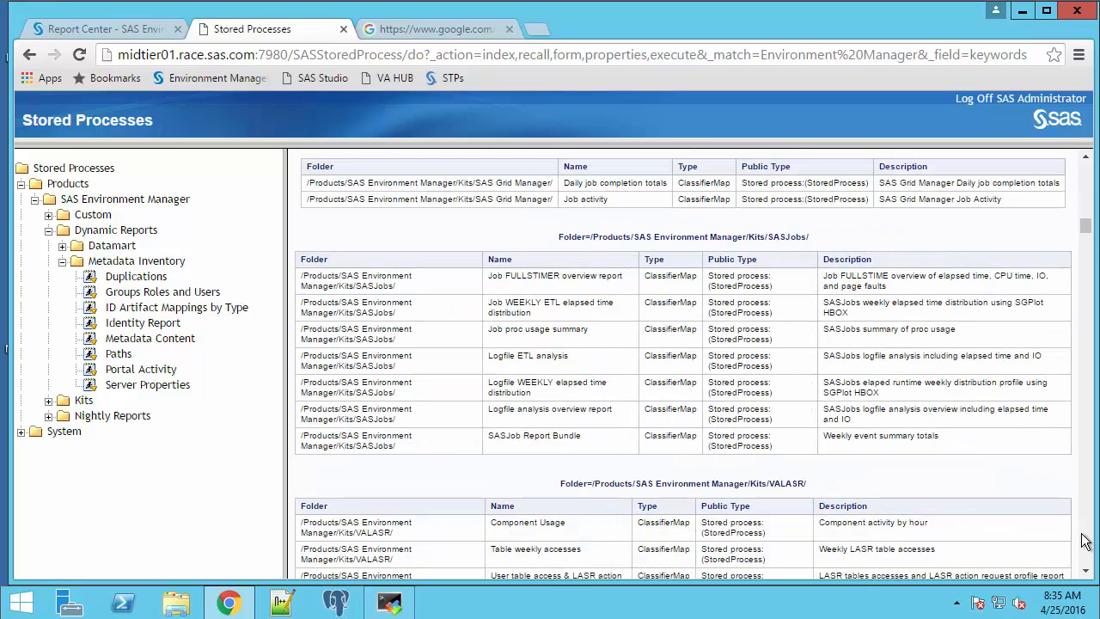
scroll("down", 3)
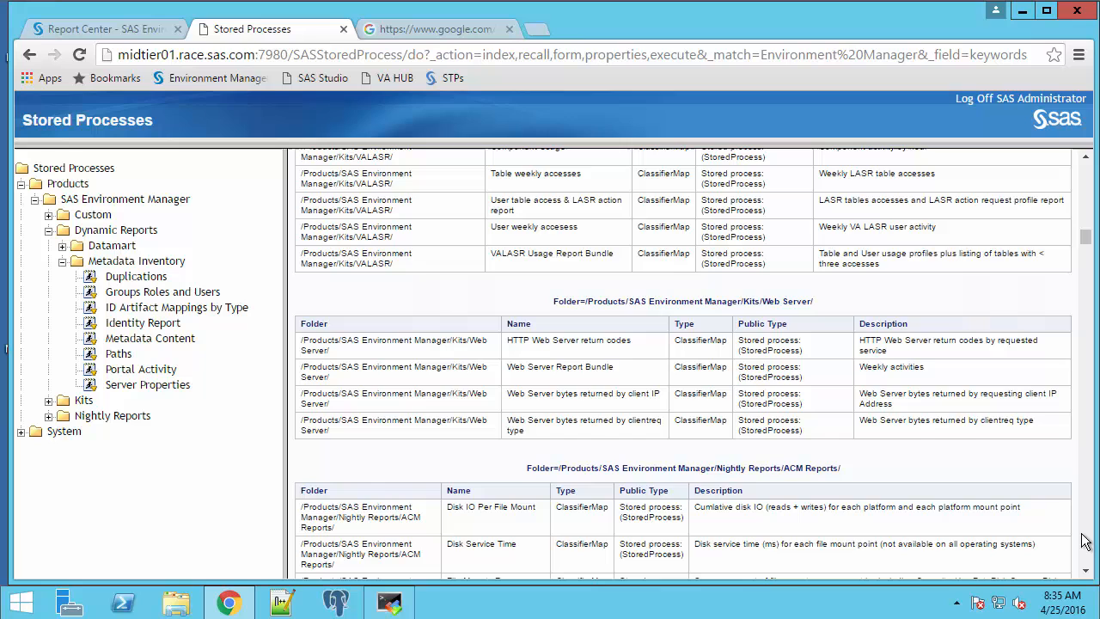
scroll("down", 3)
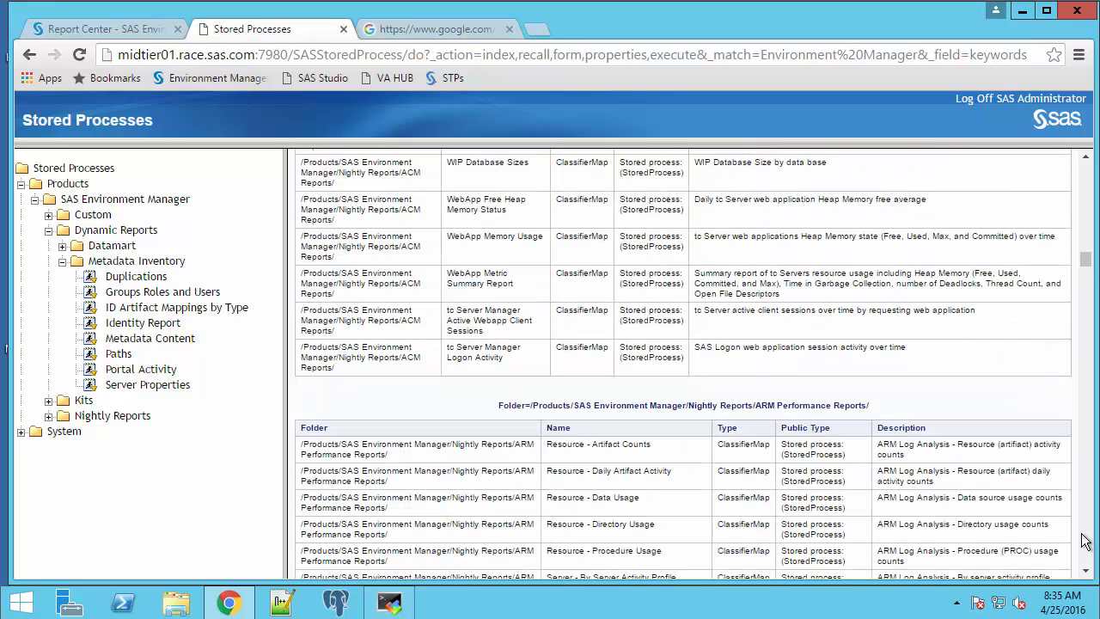
scroll("down", 3)
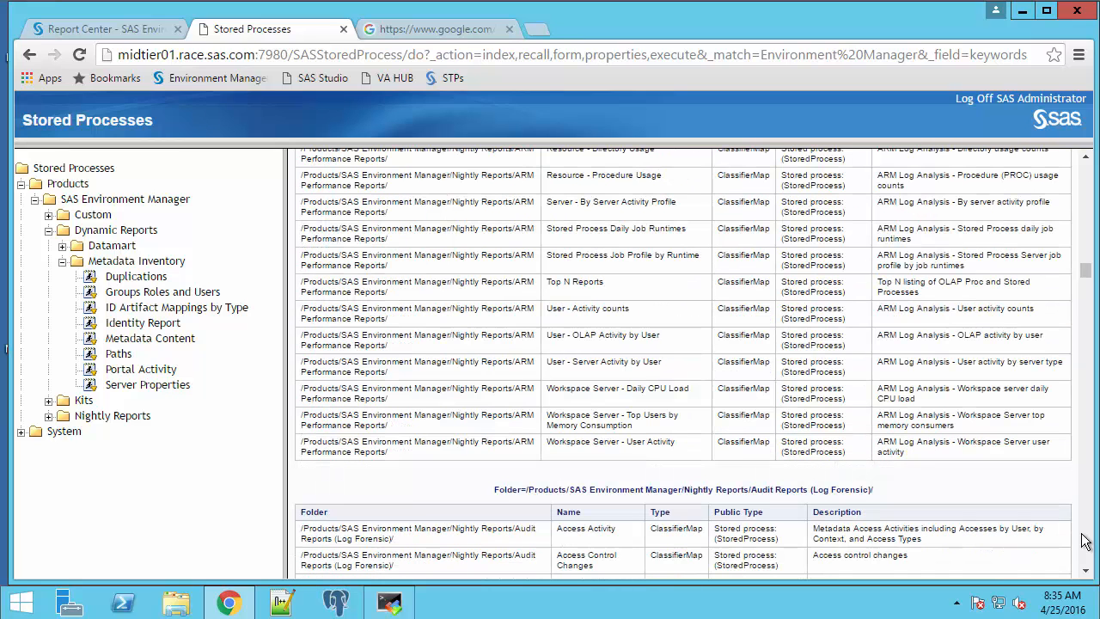
scroll("down", 3)
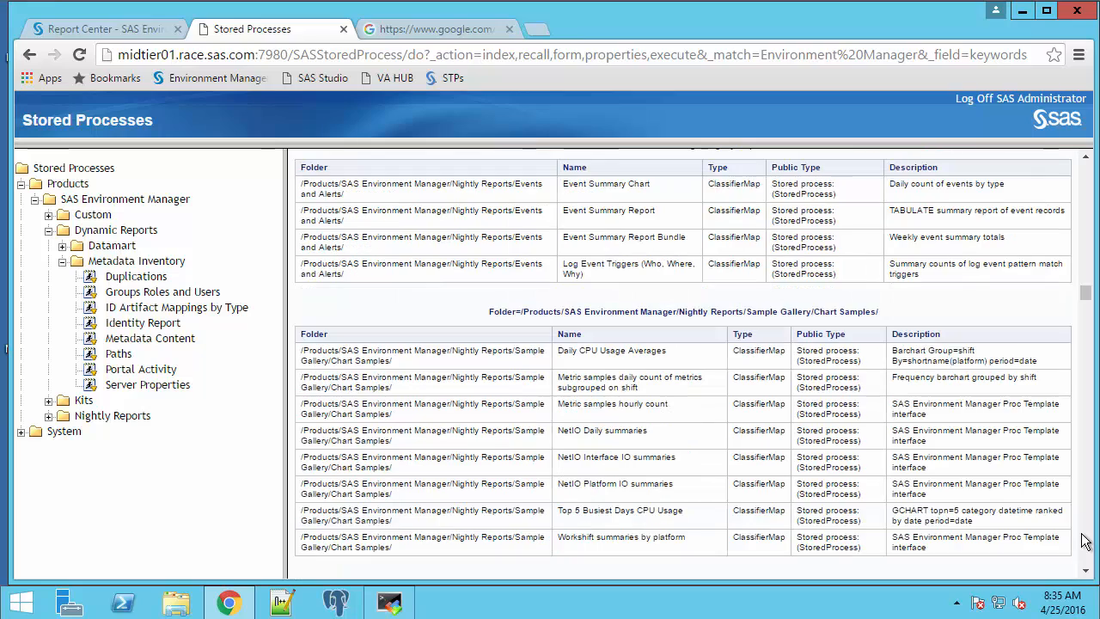
scroll("down", 3)
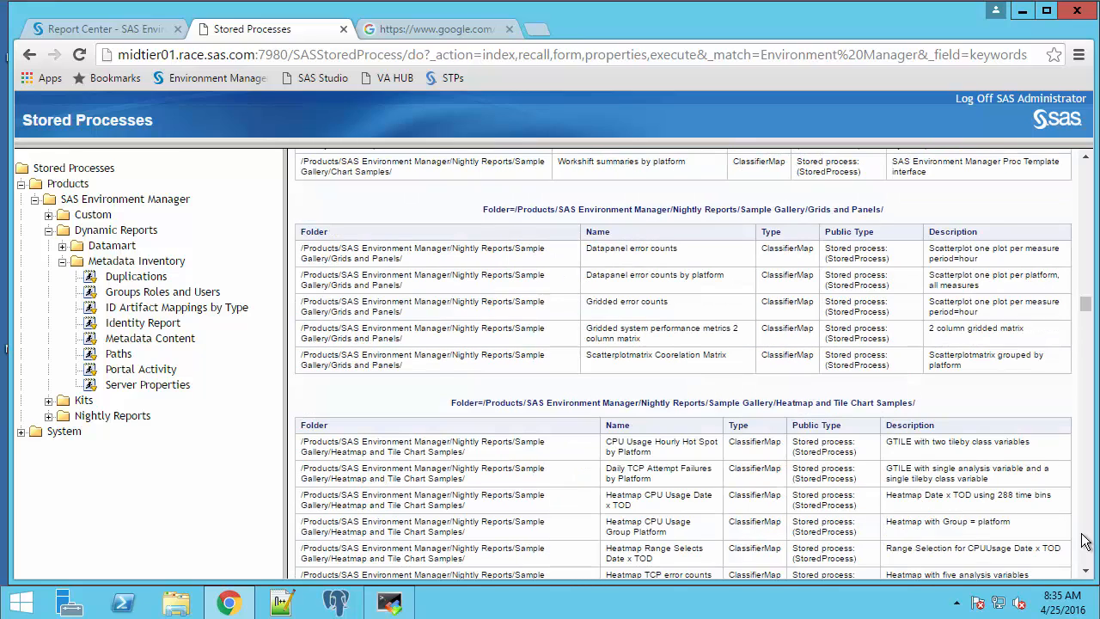
scroll("down", 3)
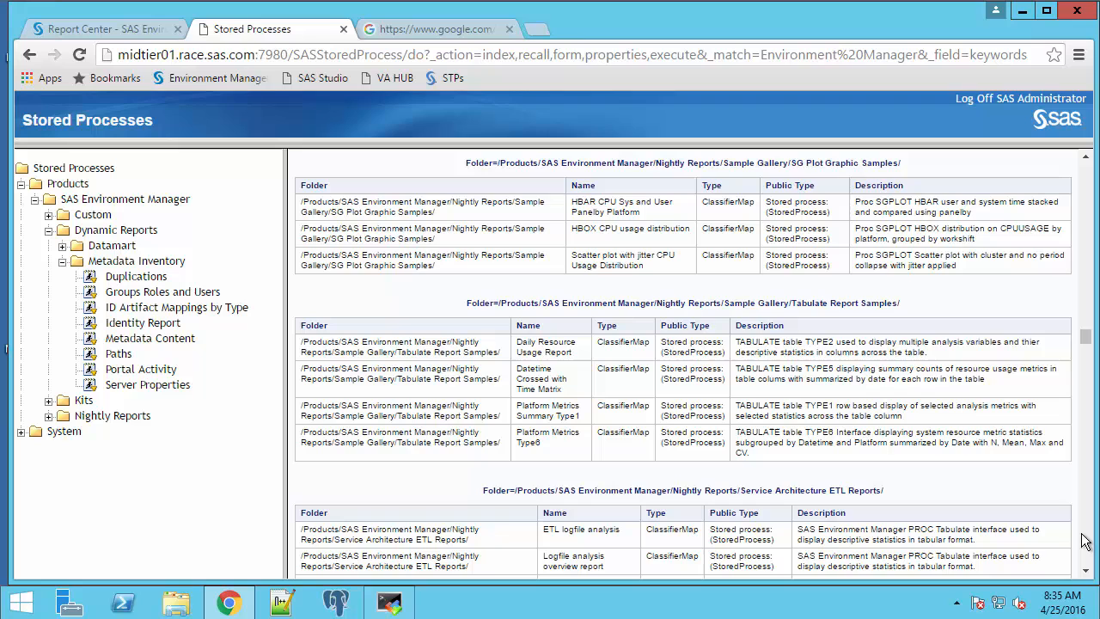
scroll("down", 3)
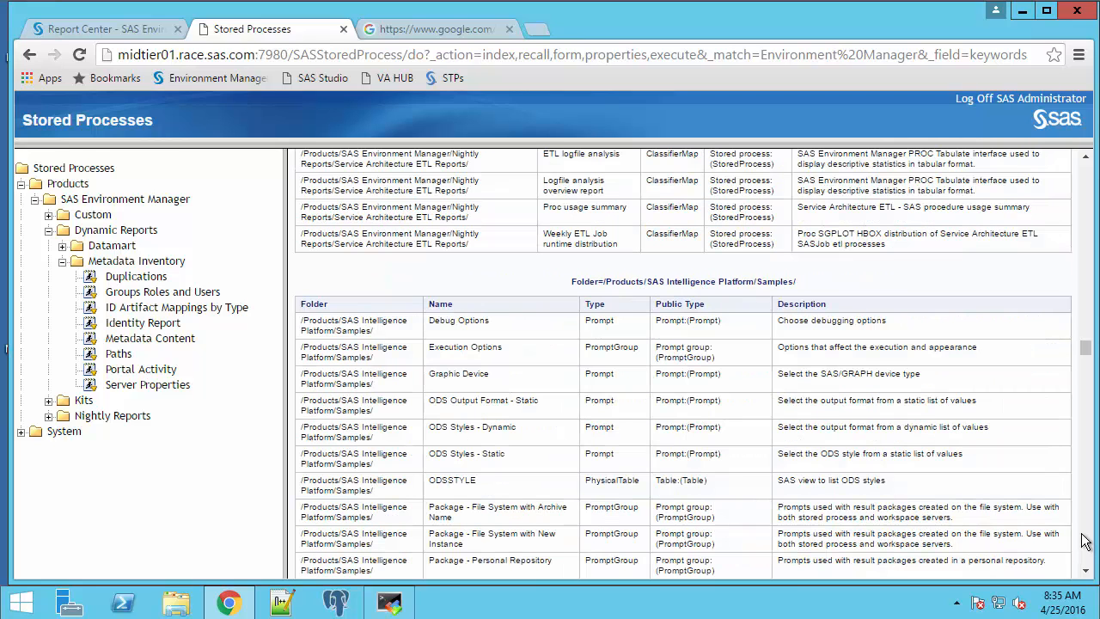
mouse_move(1083, 354)
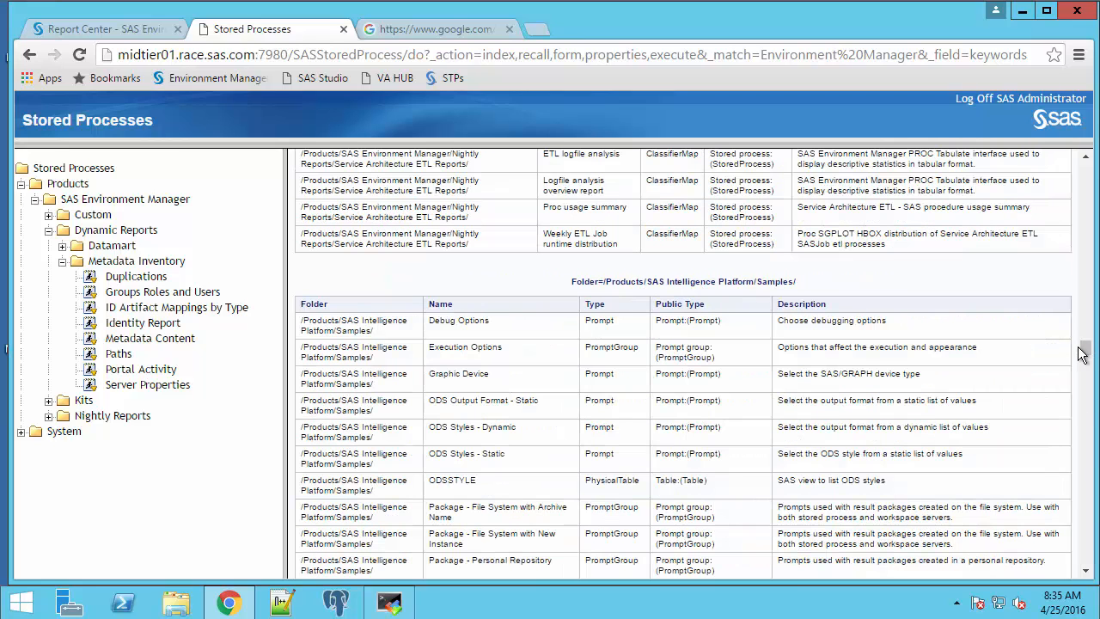
scroll("down", 3)
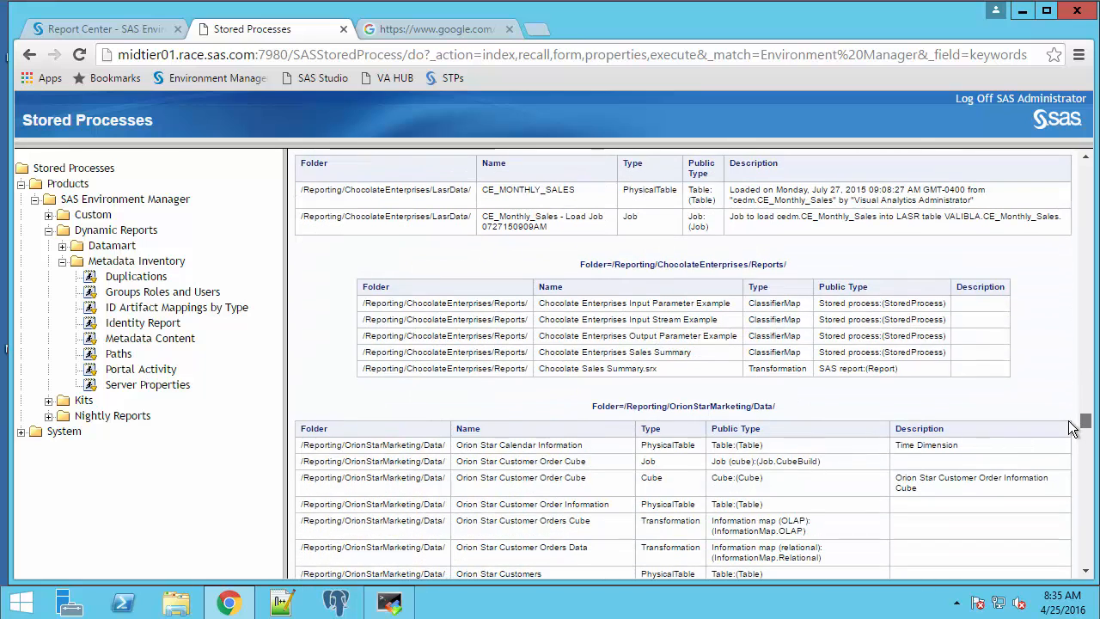